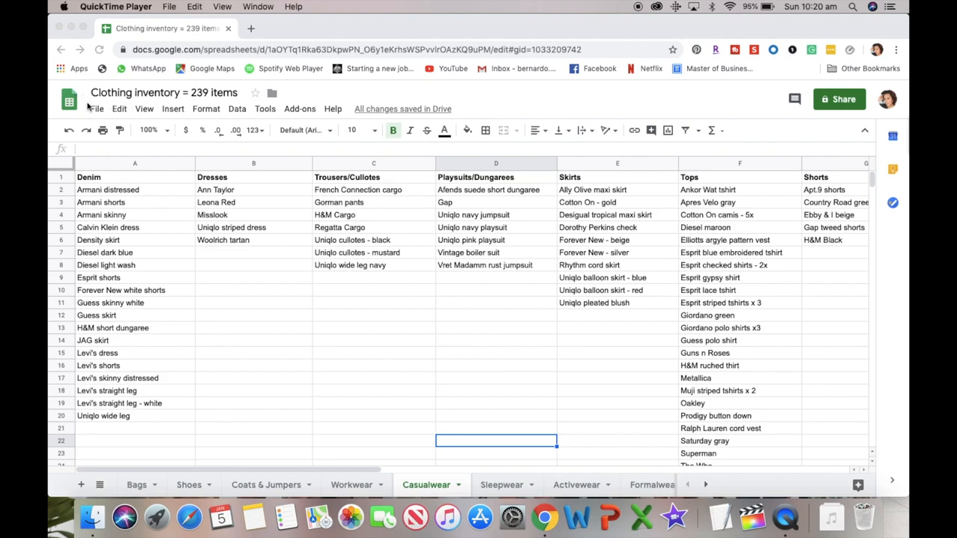
mouse_move(206, 101)
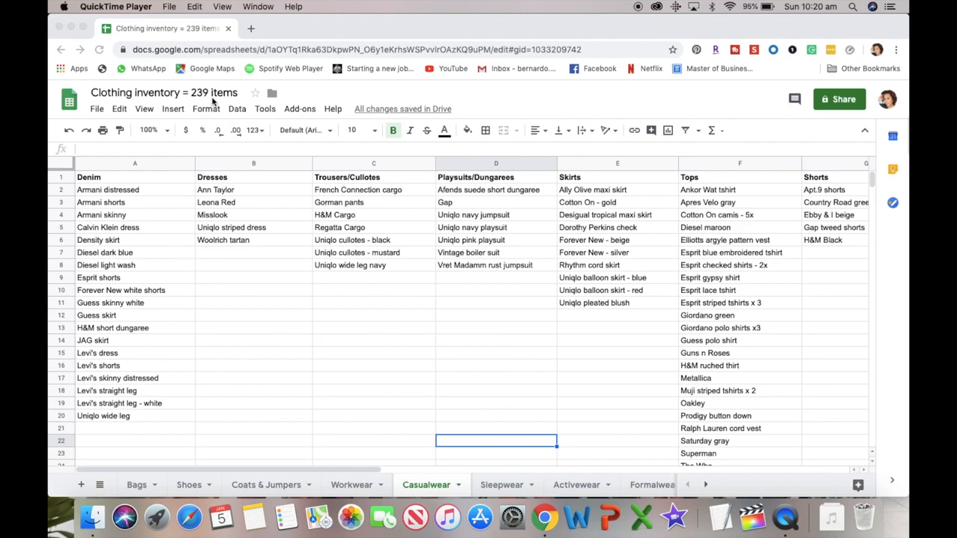
mouse_move(527, 340)
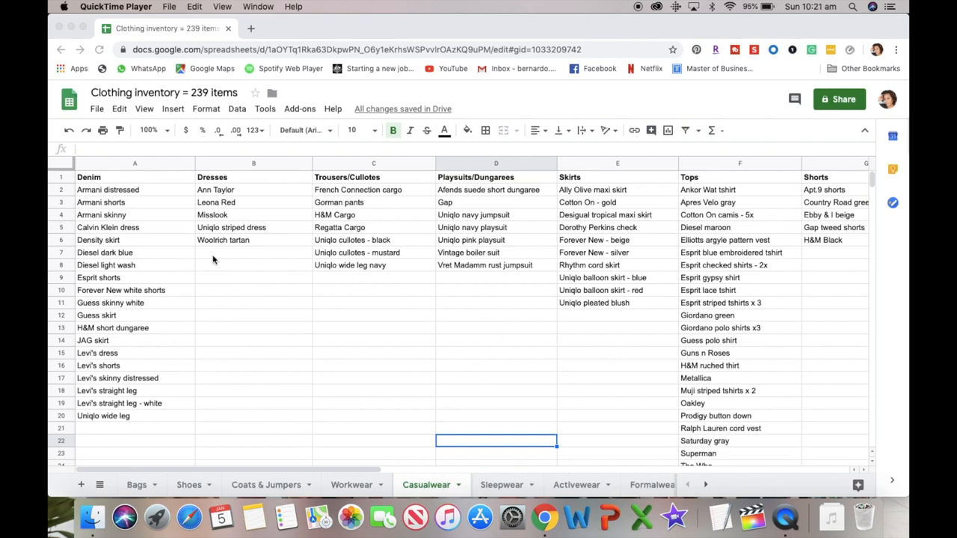
mouse_move(293, 330)
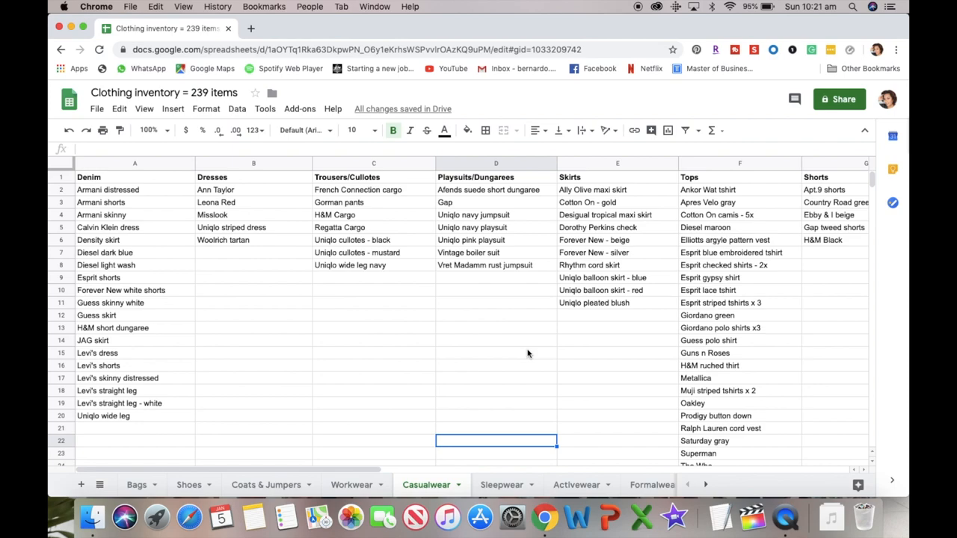
mouse_move(437, 360)
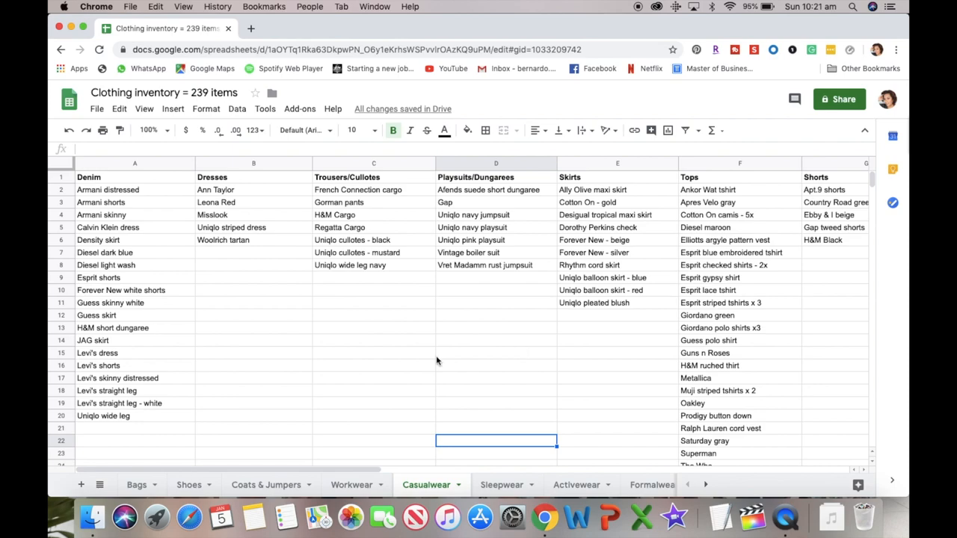
Scroll down the Bags list of twenty bags to Total = 20, then back up
scroll(down, 3)
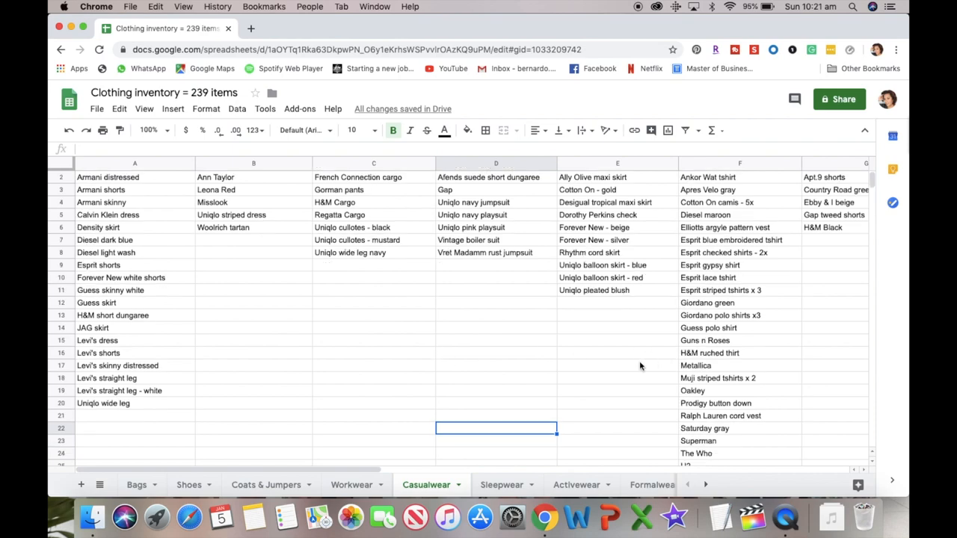
scroll(down, 3)
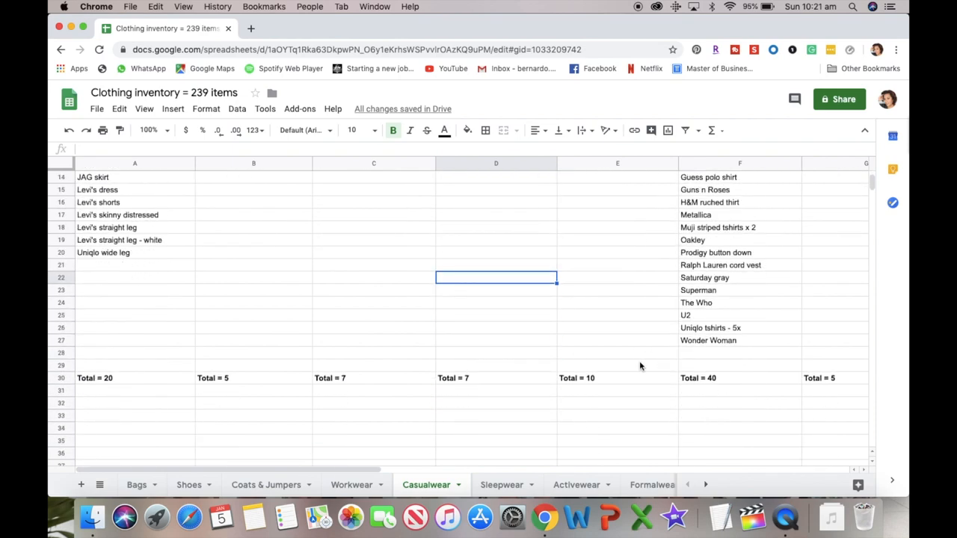
mouse_move(243, 405)
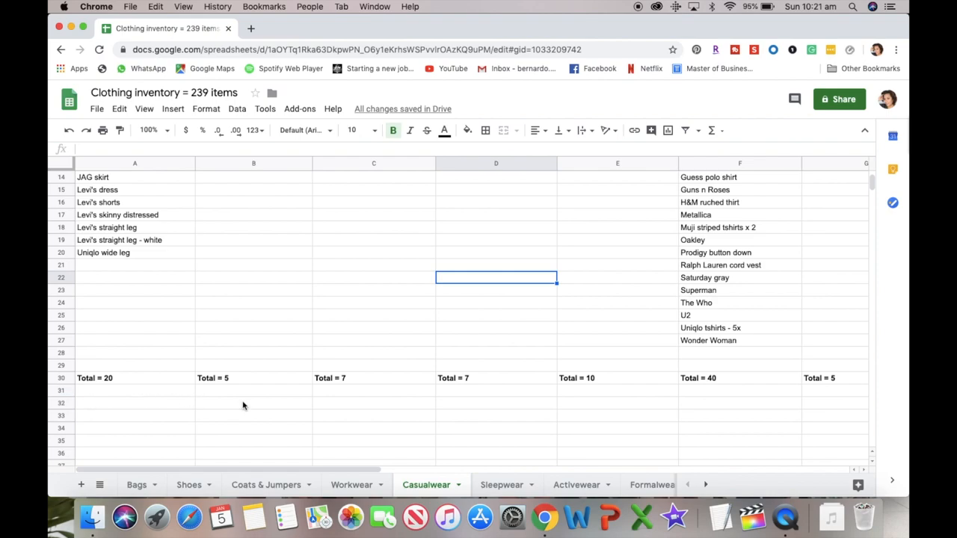
mouse_move(746, 393)
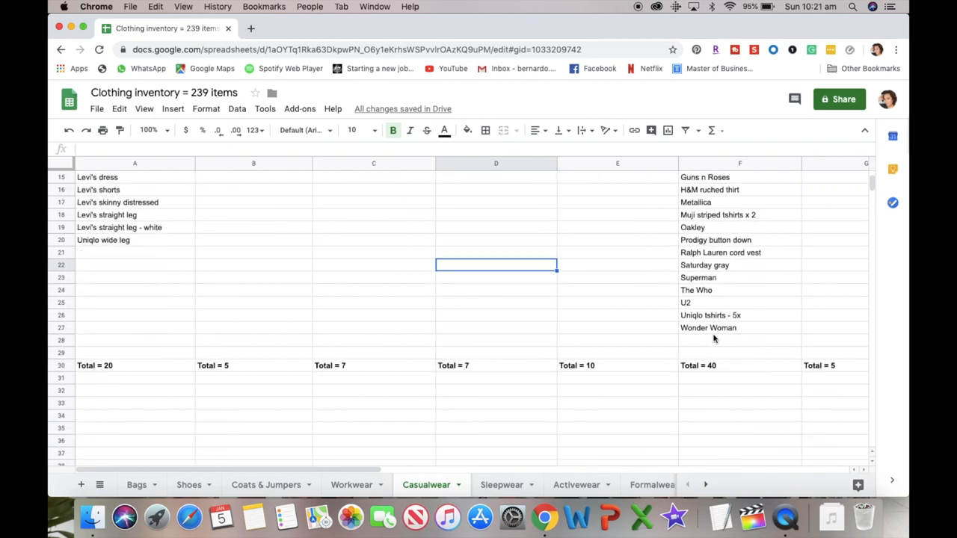
scroll(up, 3)
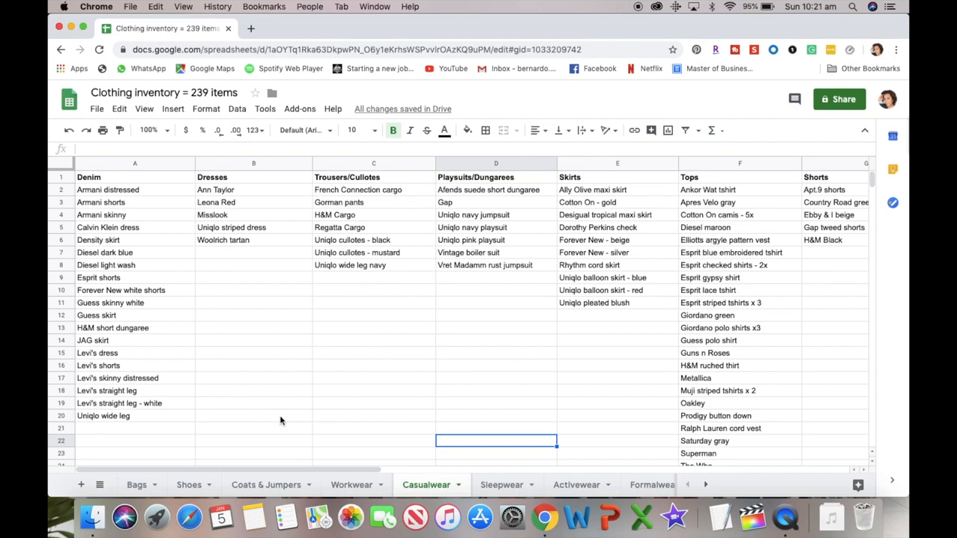
mouse_move(136, 486)
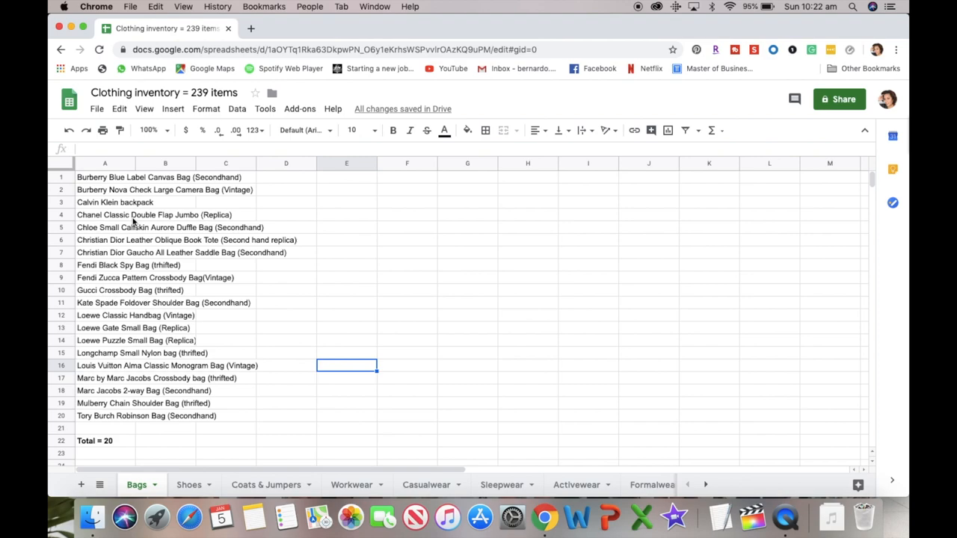
mouse_move(155, 217)
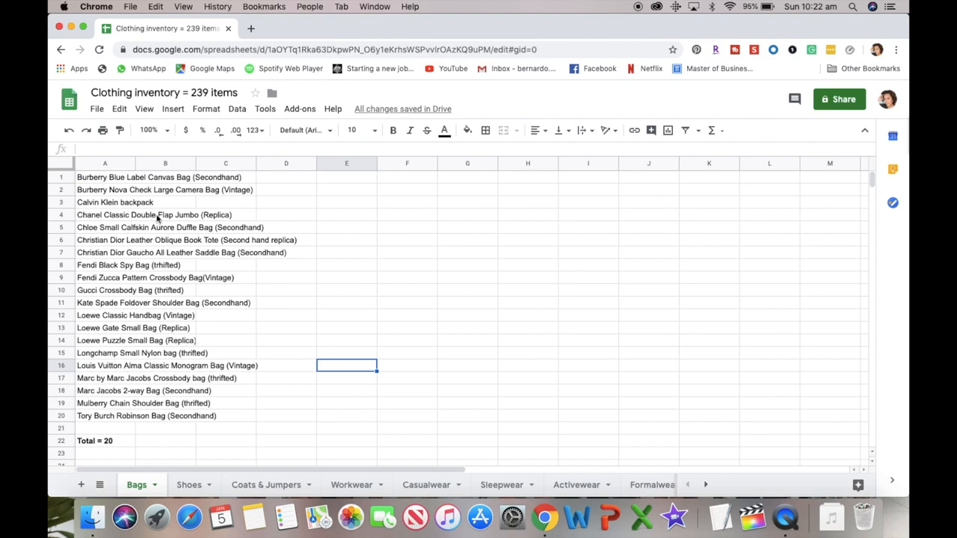
mouse_move(242, 214)
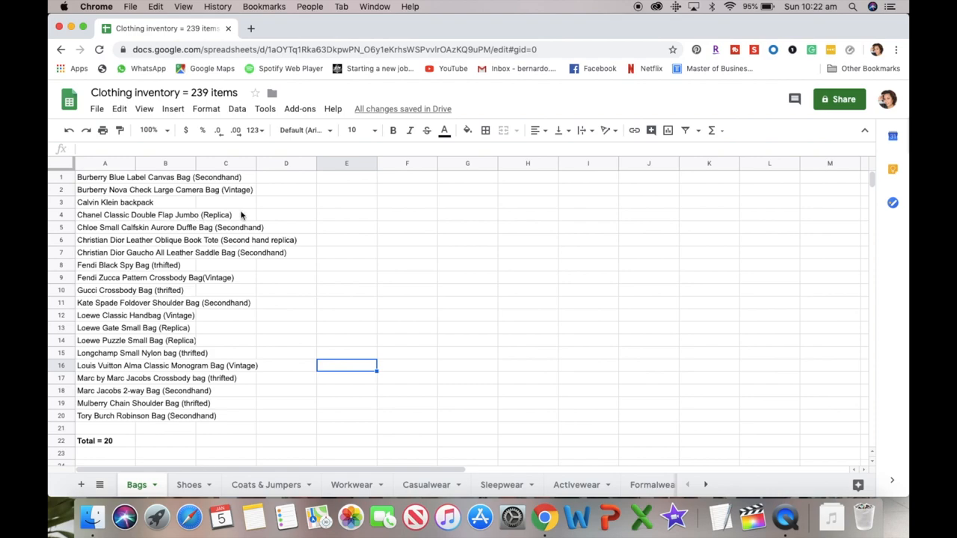
mouse_move(247, 218)
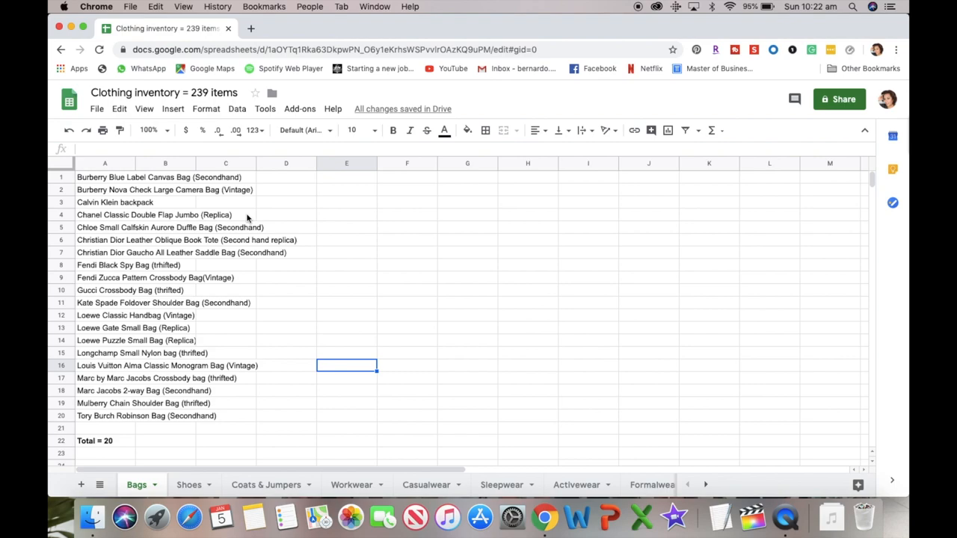
mouse_move(255, 217)
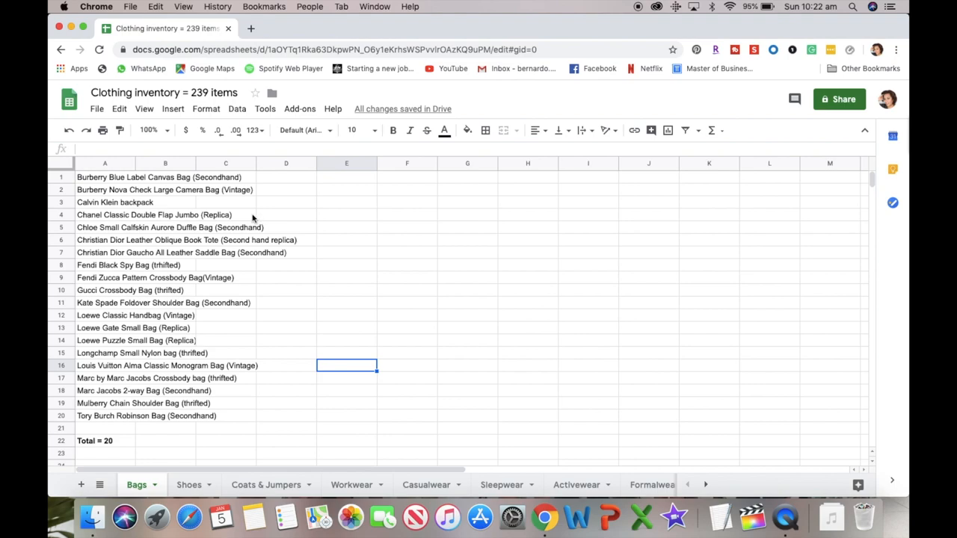
mouse_move(265, 218)
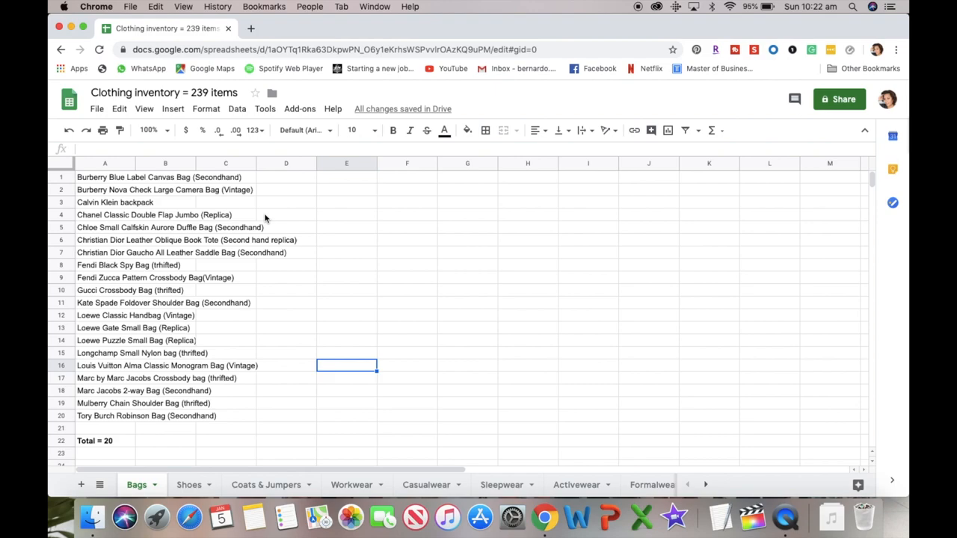
mouse_move(230, 243)
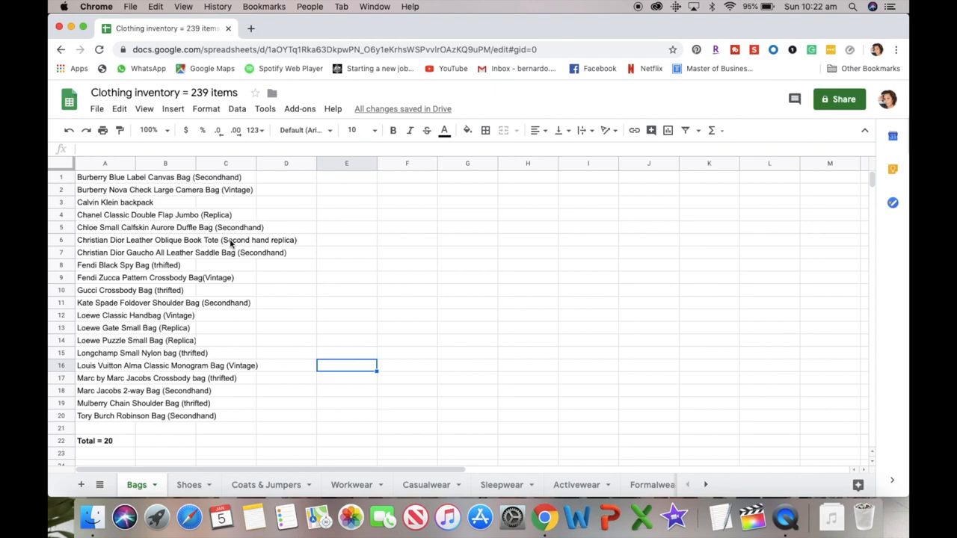
mouse_move(305, 247)
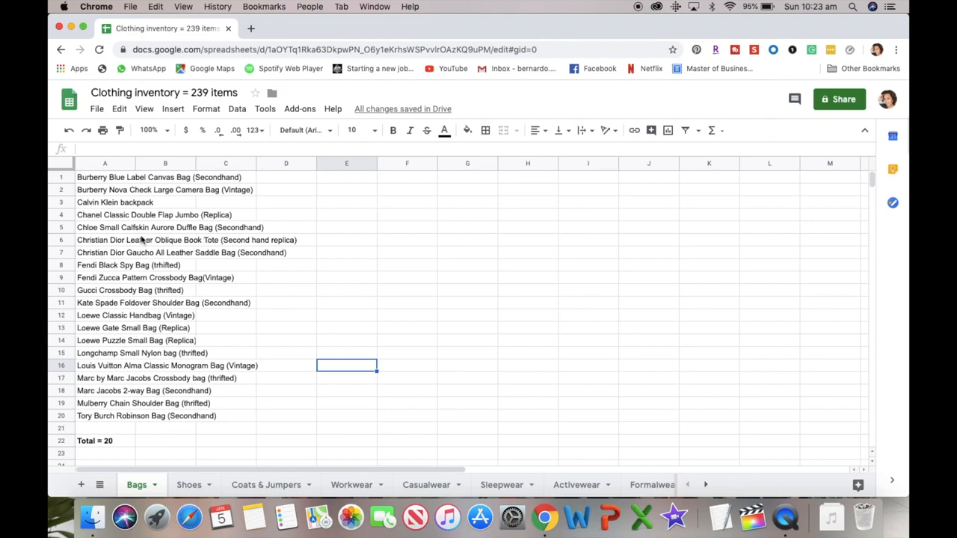
mouse_move(156, 252)
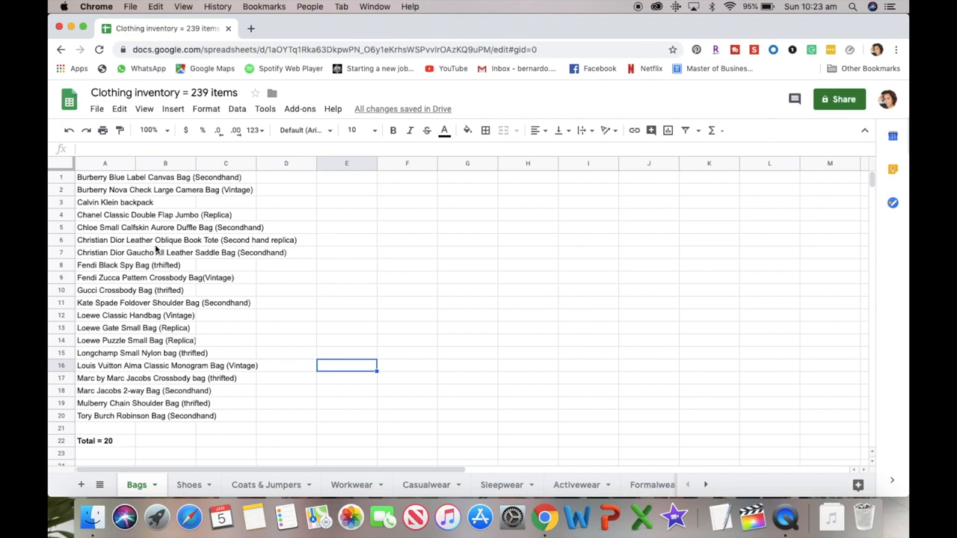
mouse_move(157, 243)
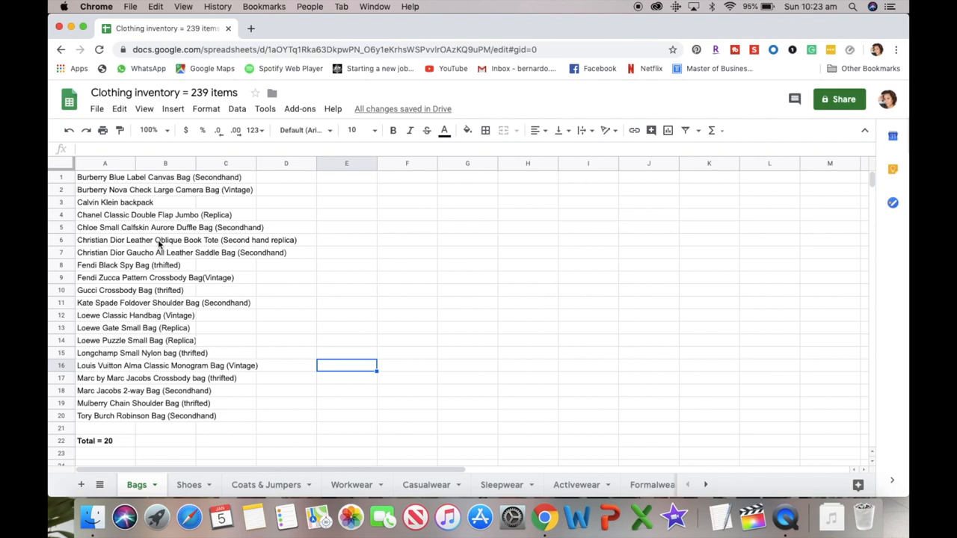
mouse_move(208, 252)
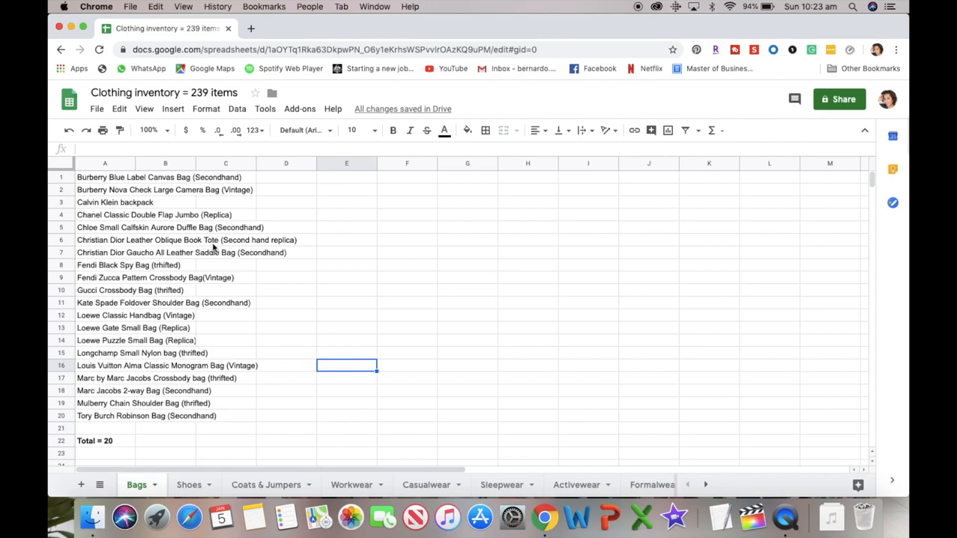
mouse_move(219, 245)
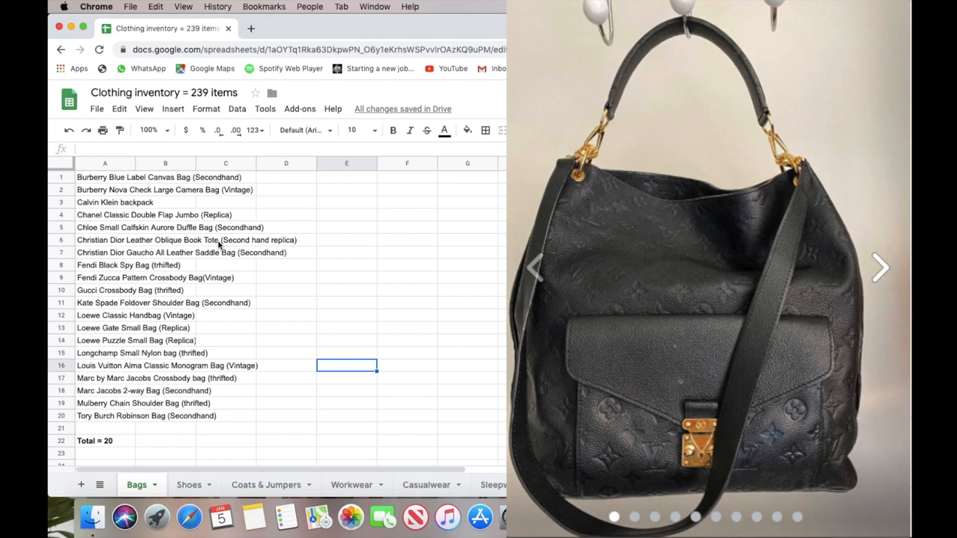
mouse_move(313, 248)
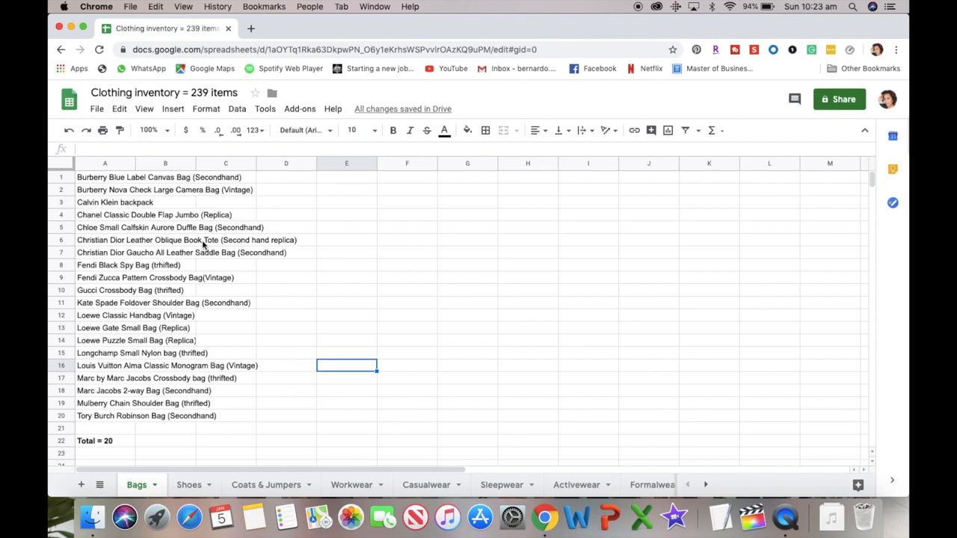
mouse_move(192, 243)
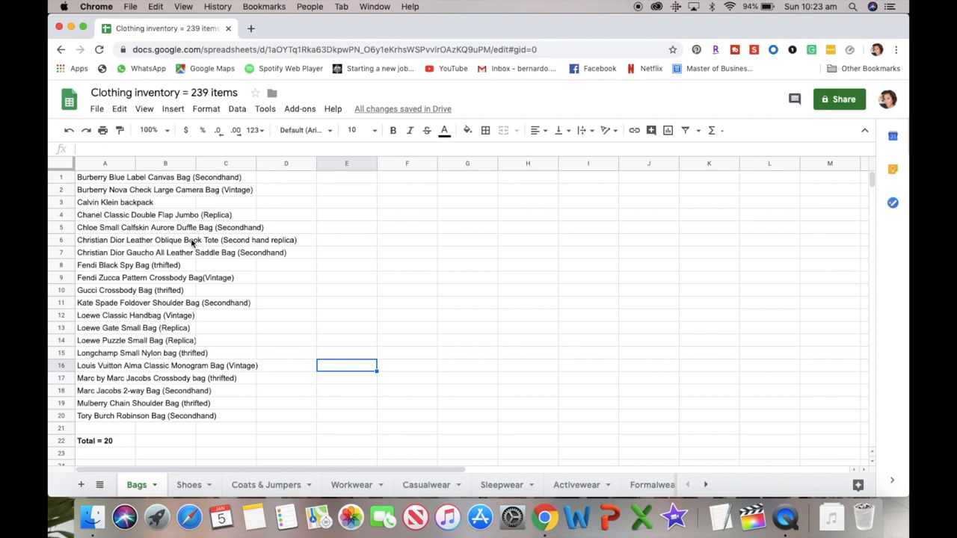
mouse_move(185, 242)
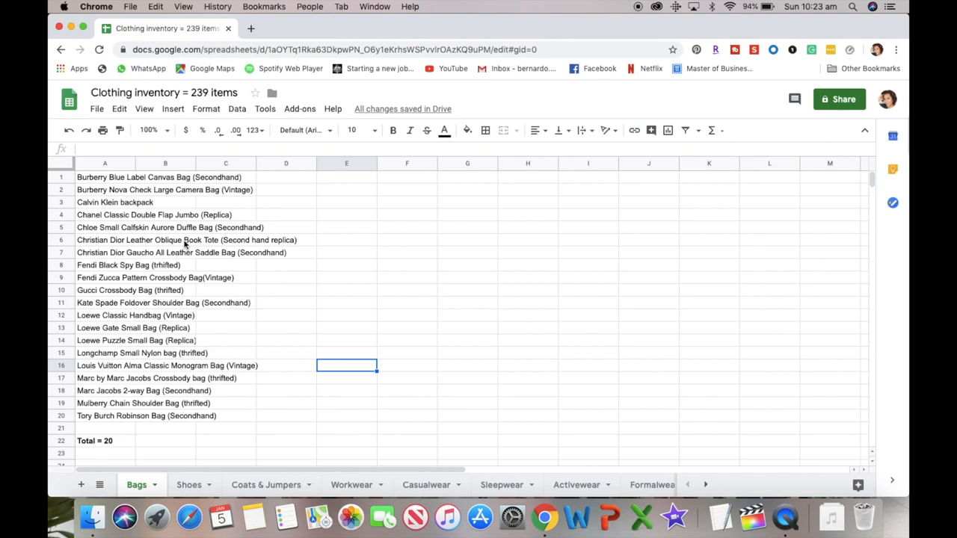
mouse_move(264, 247)
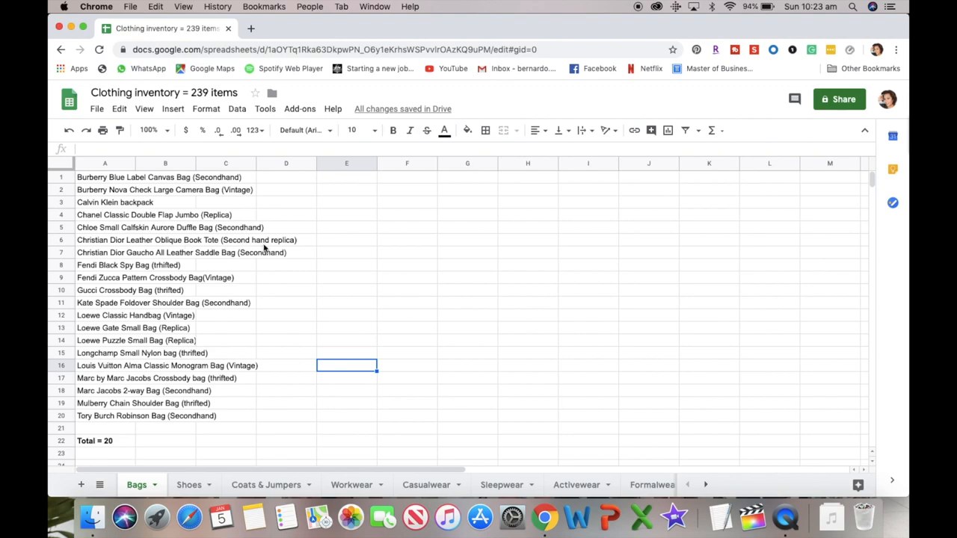
mouse_move(161, 303)
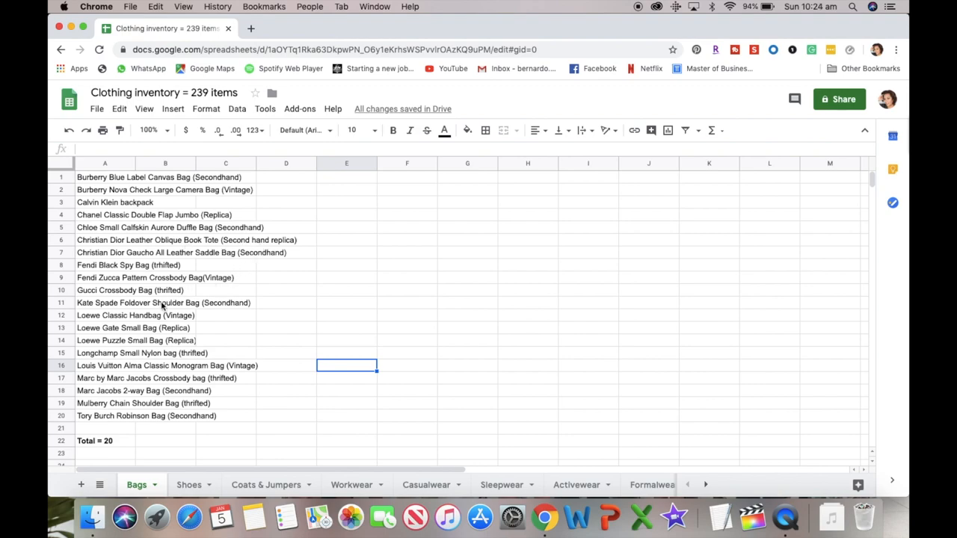
mouse_move(131, 345)
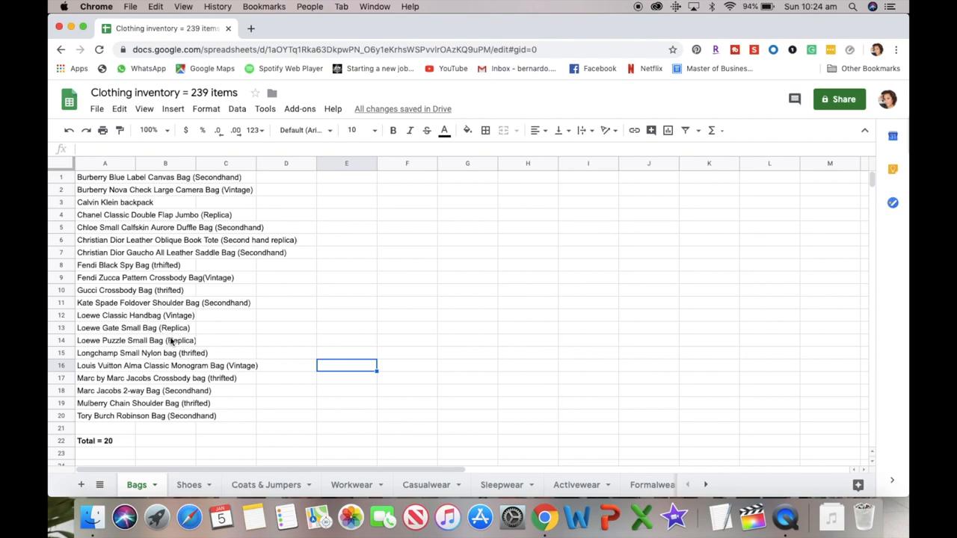
mouse_move(177, 220)
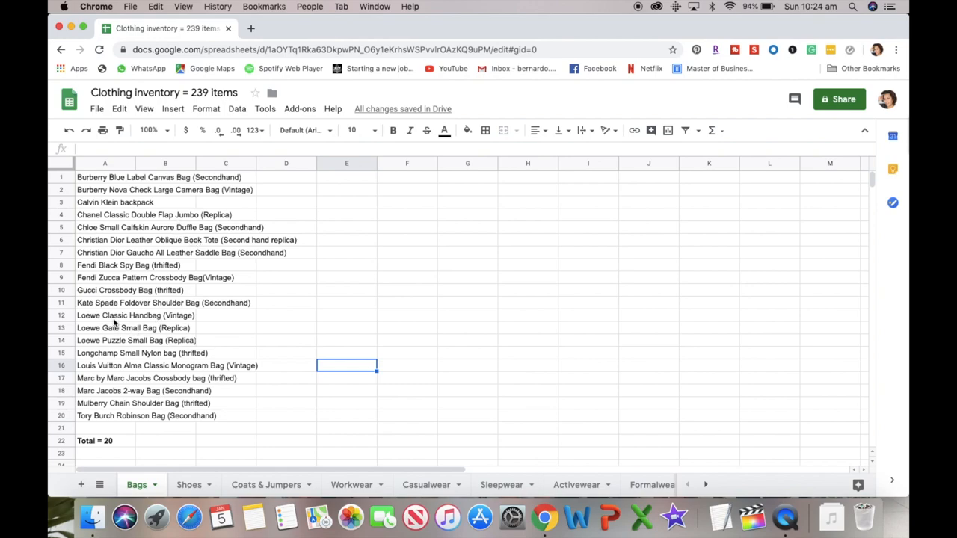
mouse_move(146, 323)
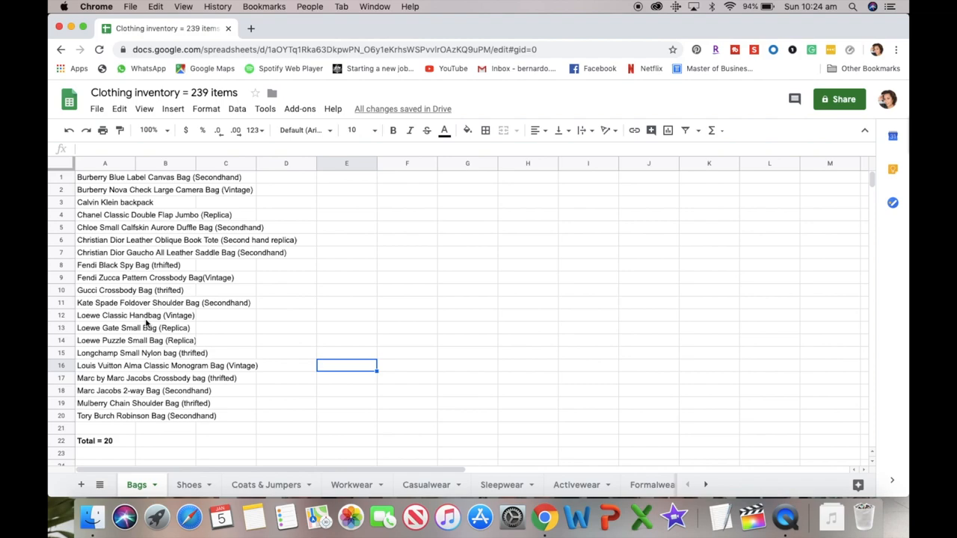
mouse_move(139, 326)
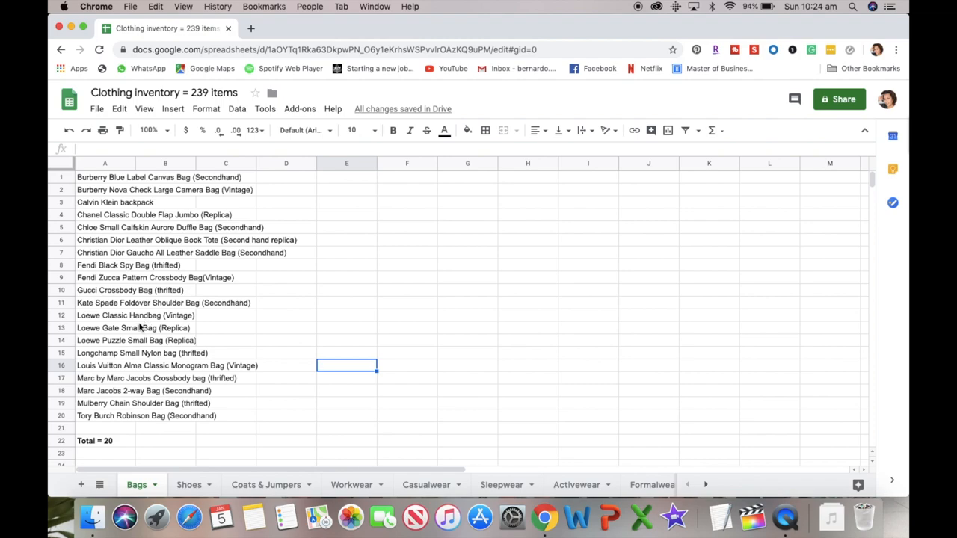
mouse_move(128, 336)
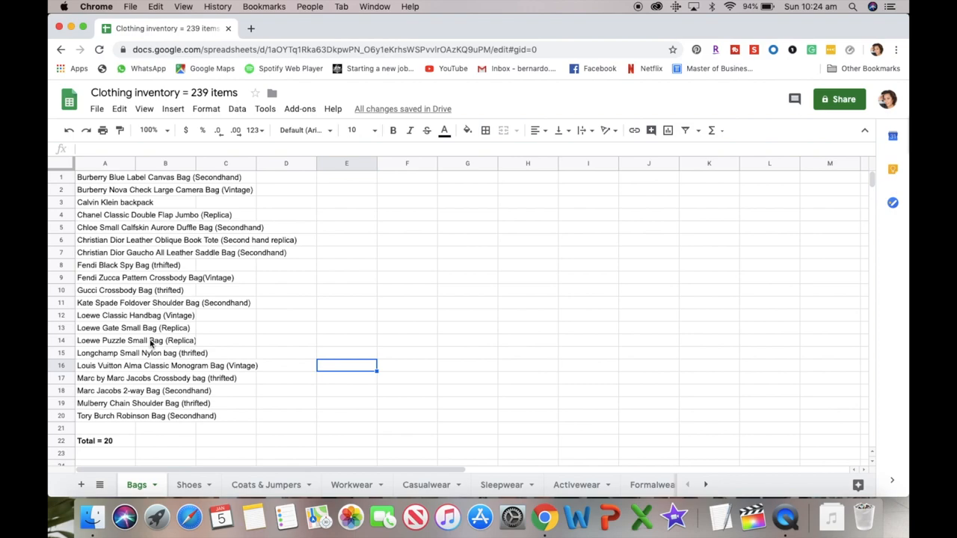
mouse_move(147, 344)
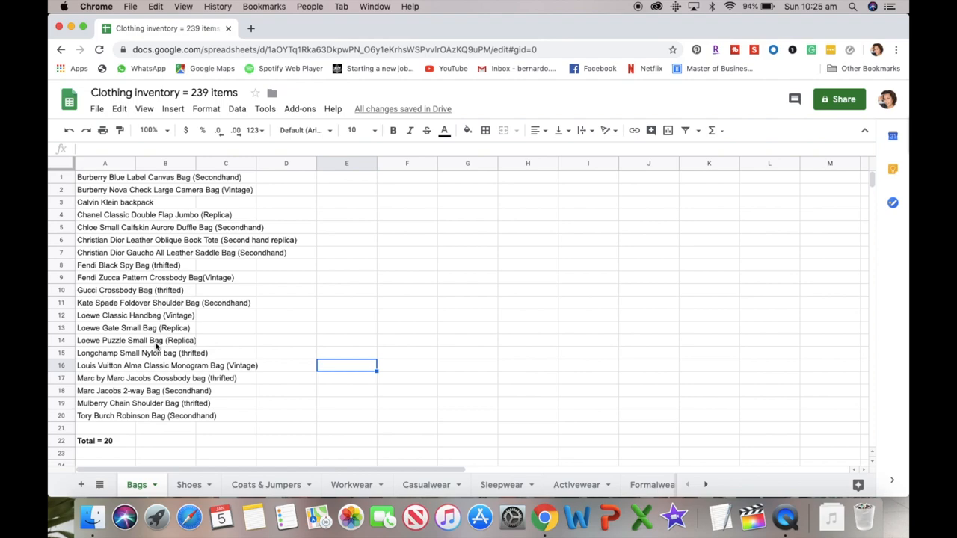
mouse_move(132, 345)
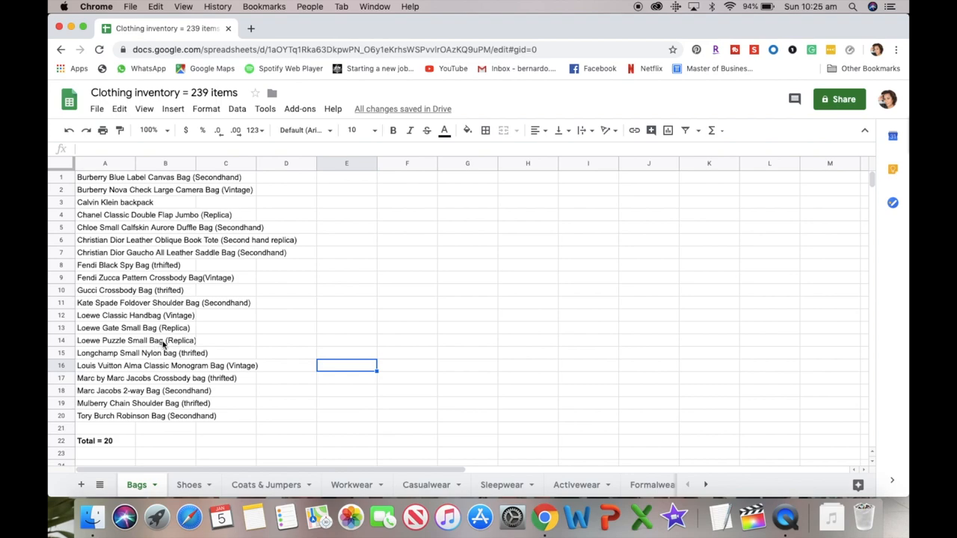
mouse_move(157, 391)
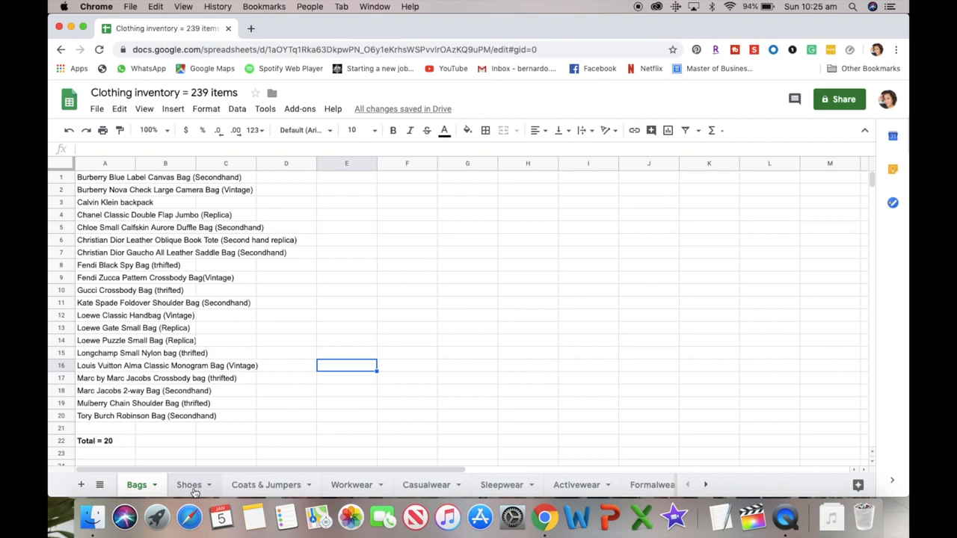
Review the Shoes sheet's footwear list down to Vans White Leather Hightops at row 25
click(188, 485)
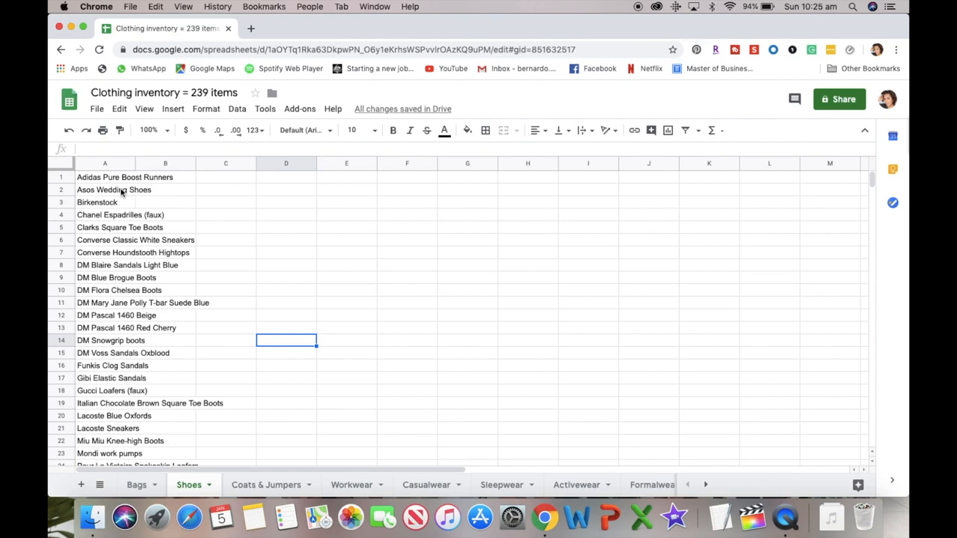
mouse_move(116, 217)
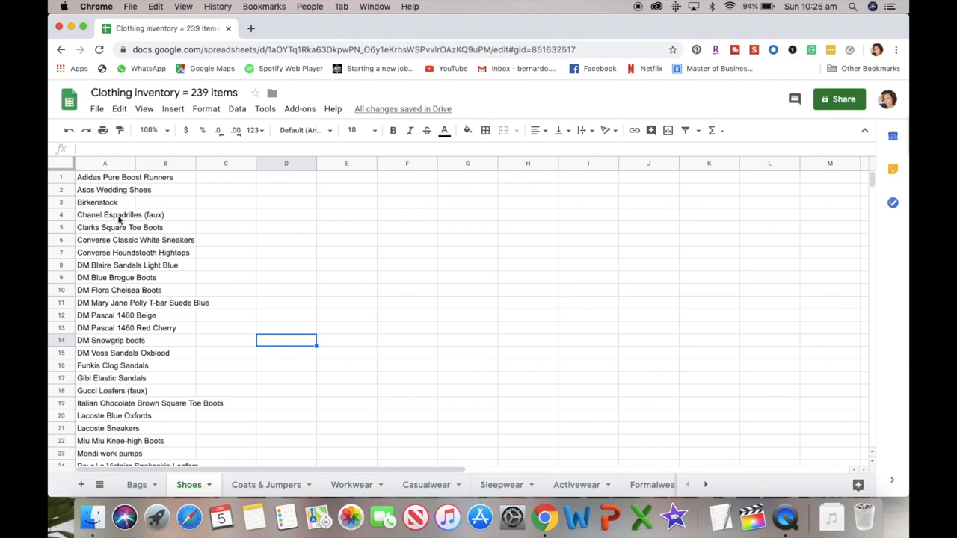
mouse_move(134, 217)
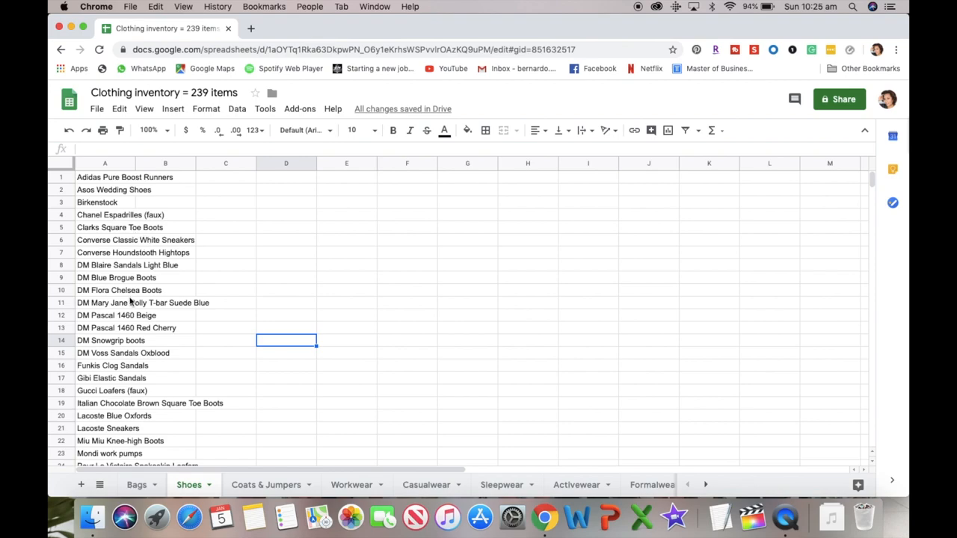
mouse_move(131, 332)
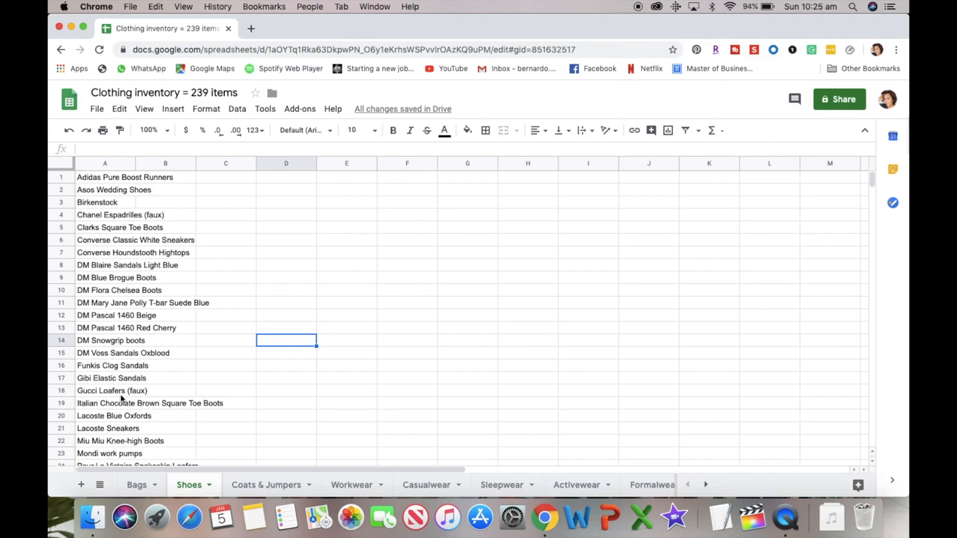
scroll(down, 3)
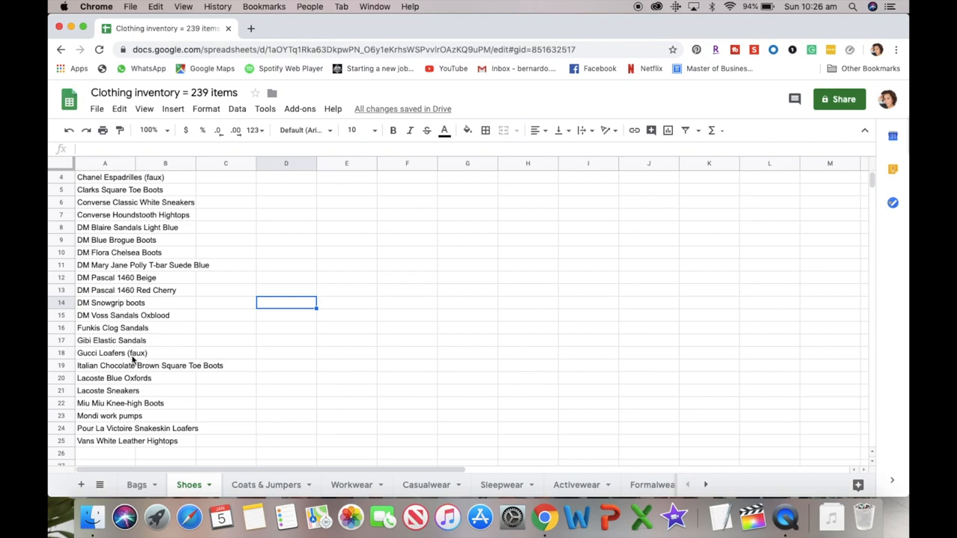
mouse_move(167, 408)
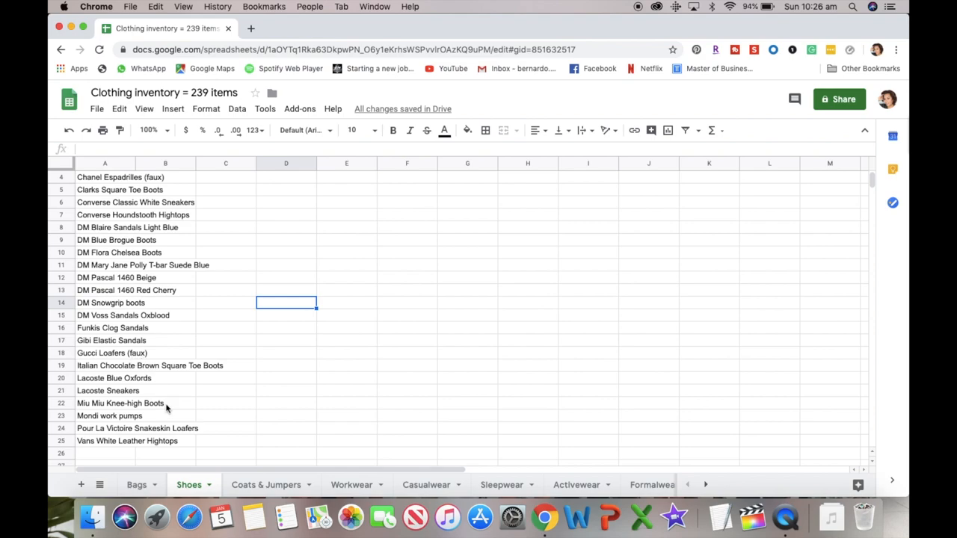
mouse_move(101, 421)
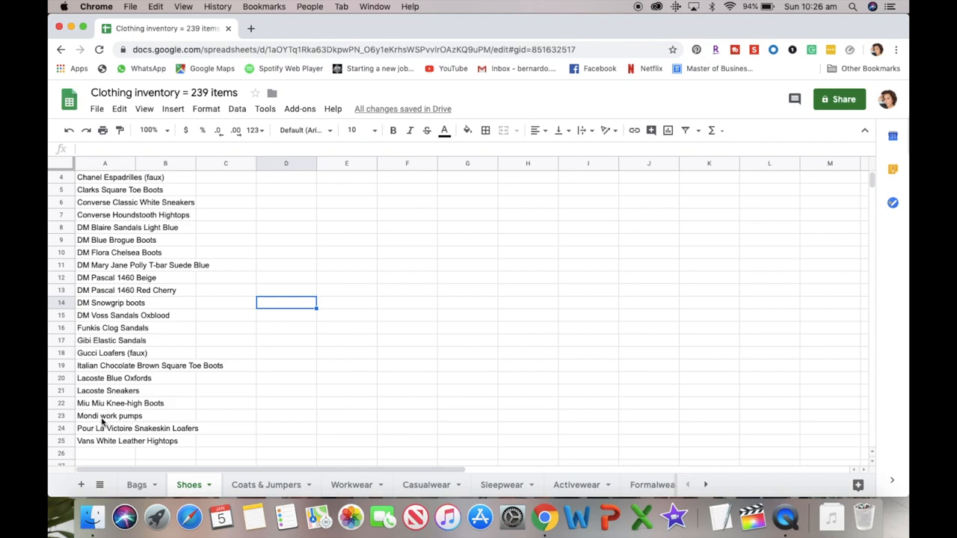
mouse_move(121, 421)
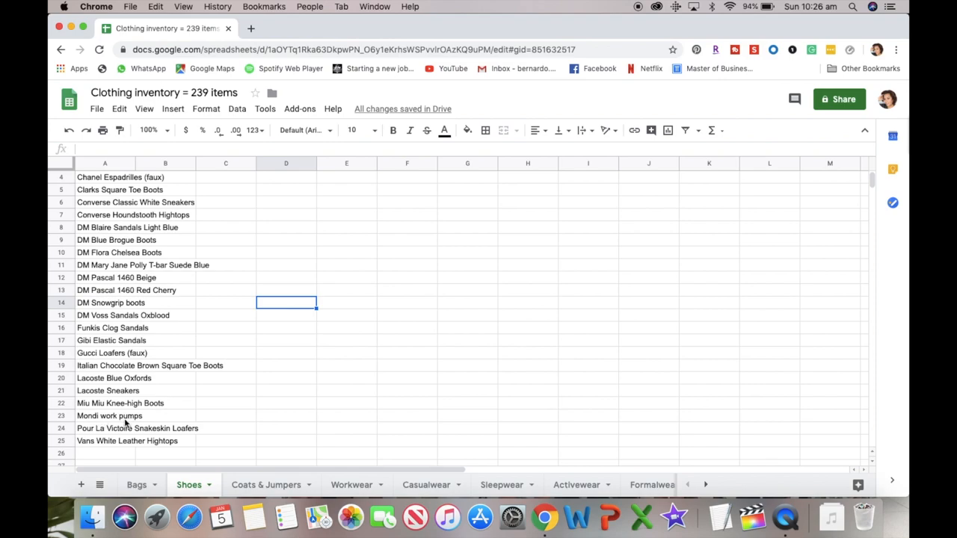
mouse_move(137, 421)
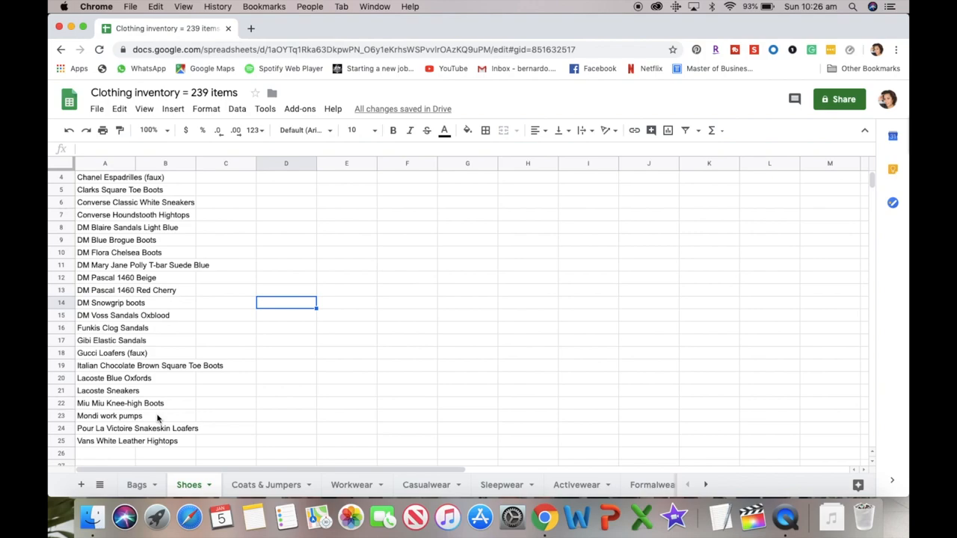
mouse_move(135, 419)
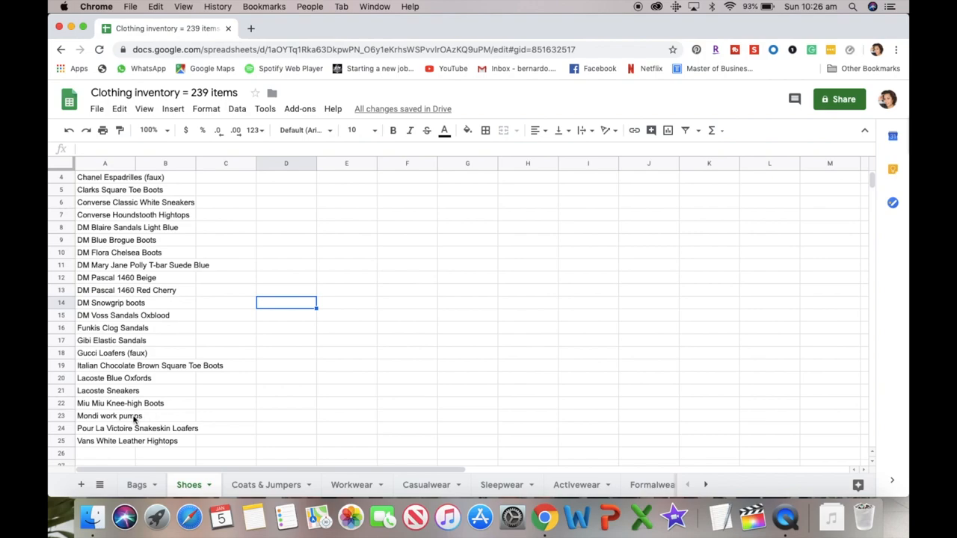
mouse_move(157, 417)
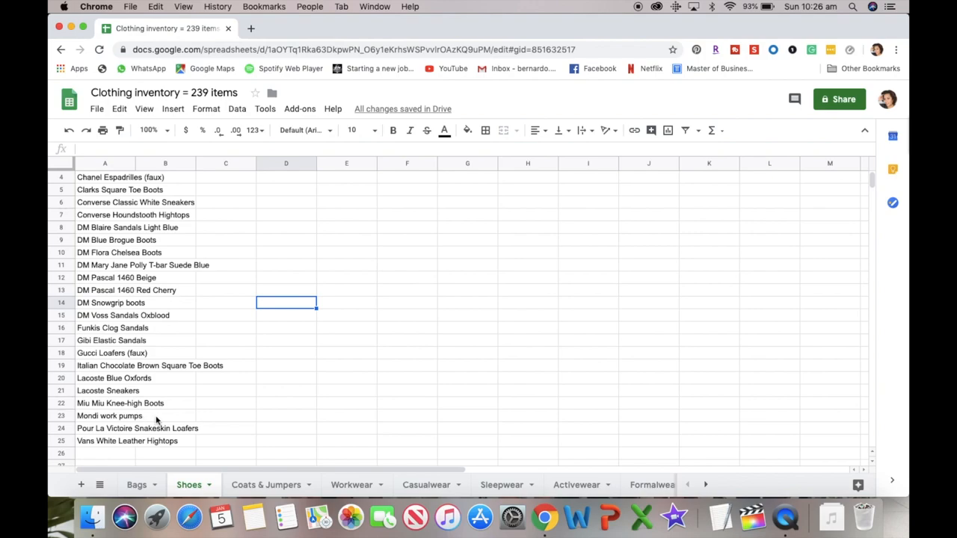
scroll(down, 3)
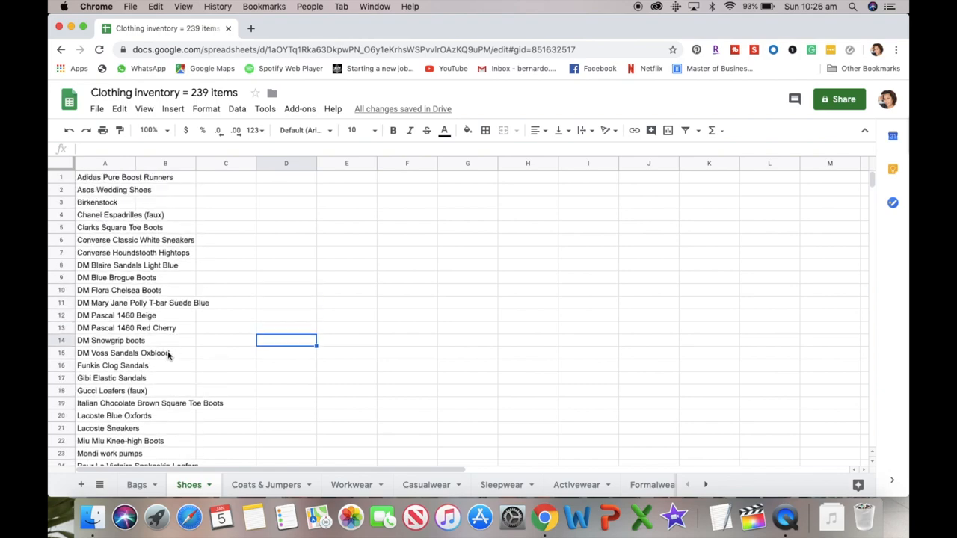
mouse_move(267, 485)
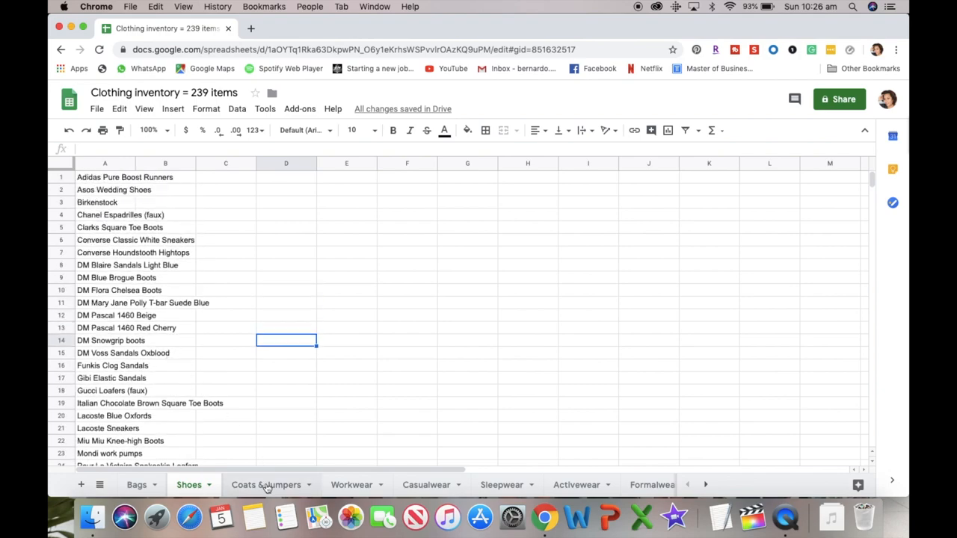
View Coats & Jumpers down to Zara Black Vest Trench, Scarves = 9 and Total = 30
click(266, 484)
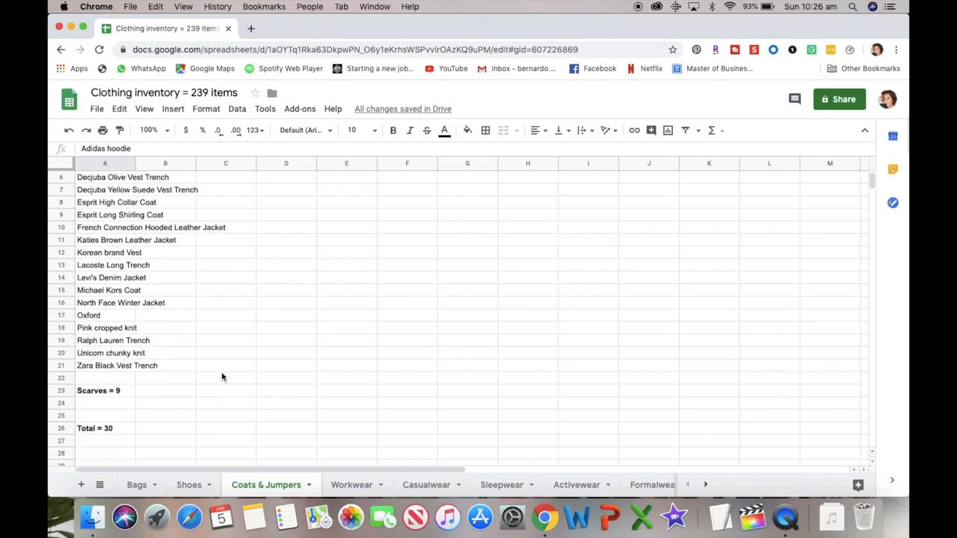
scroll(up, 3)
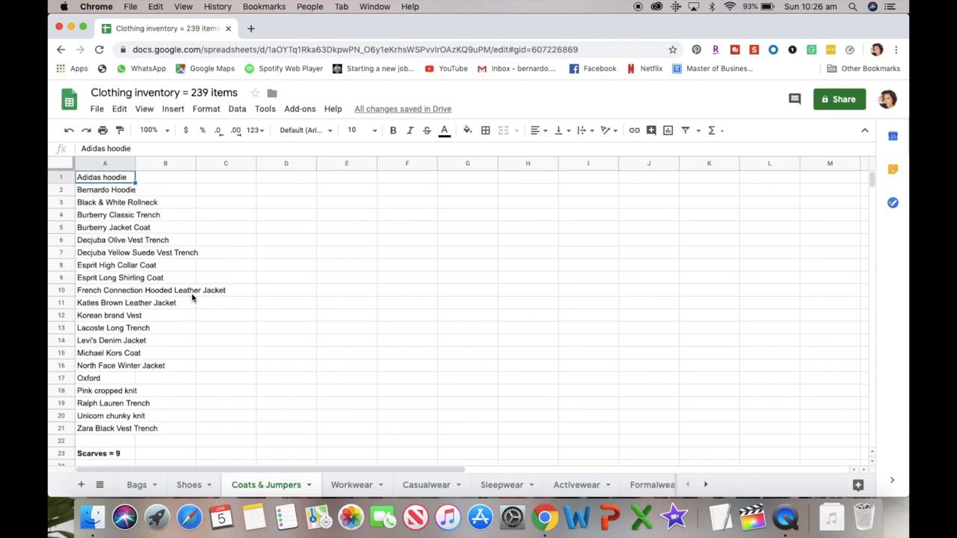
scroll(down, 3)
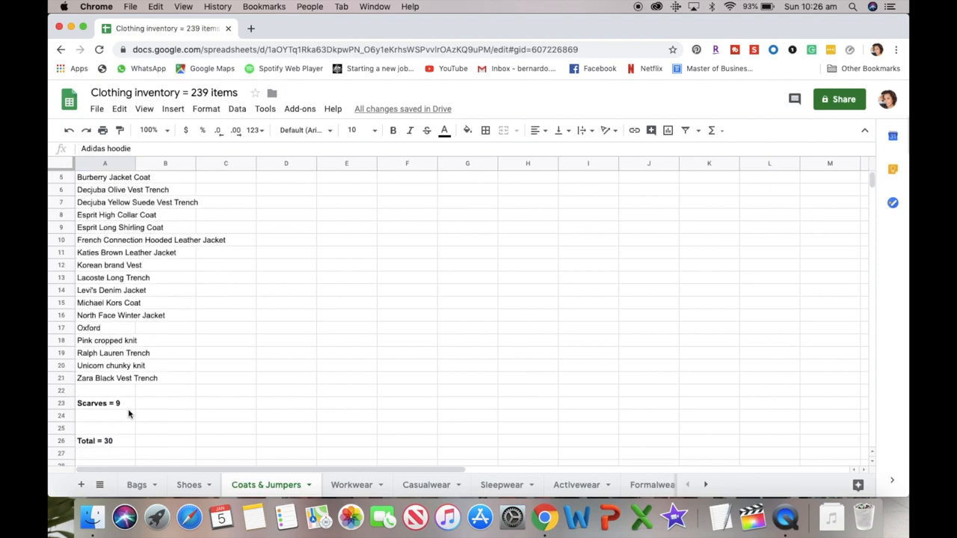
mouse_move(114, 414)
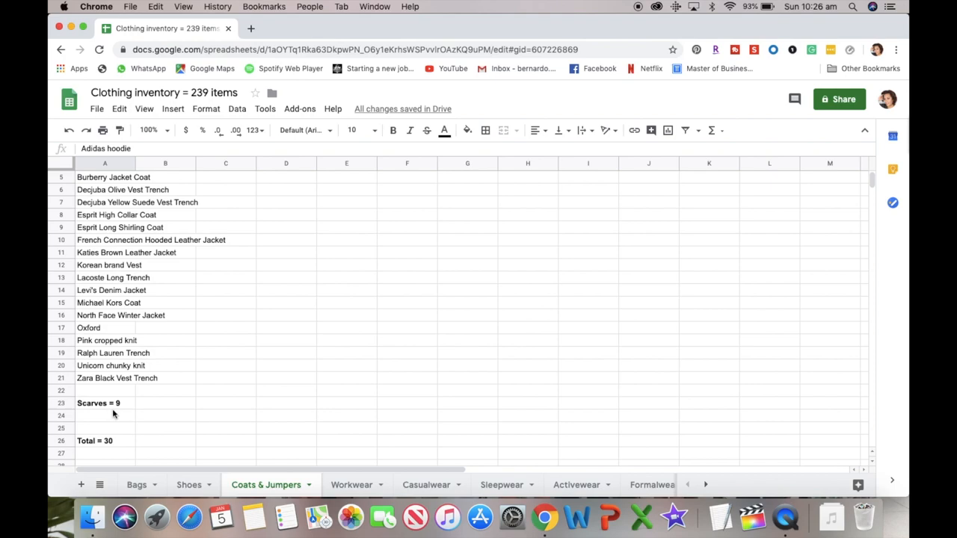
mouse_move(94, 406)
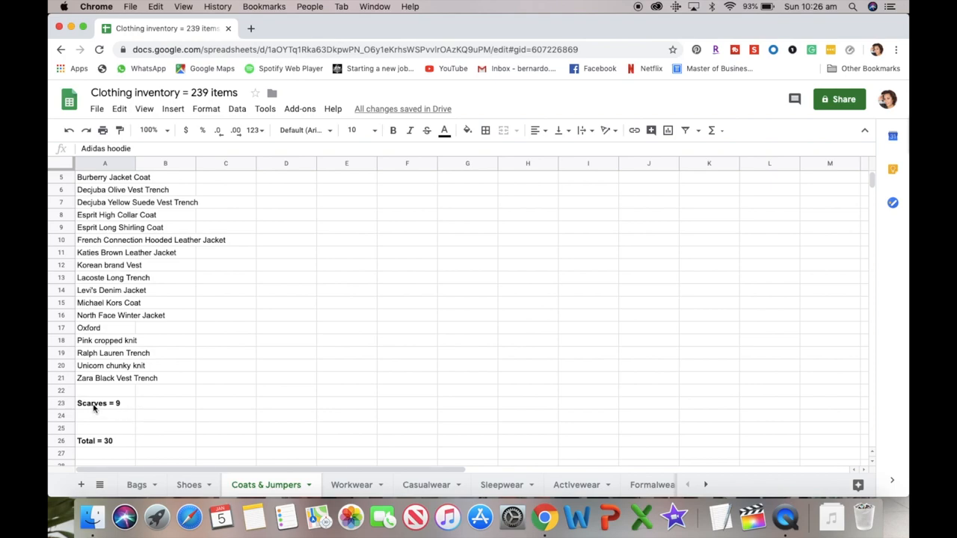
mouse_move(129, 412)
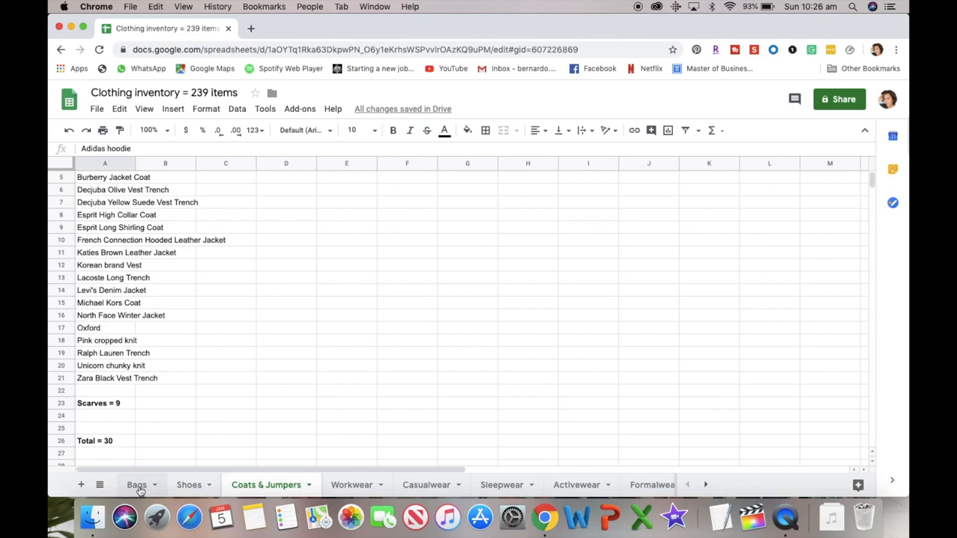
click(137, 485)
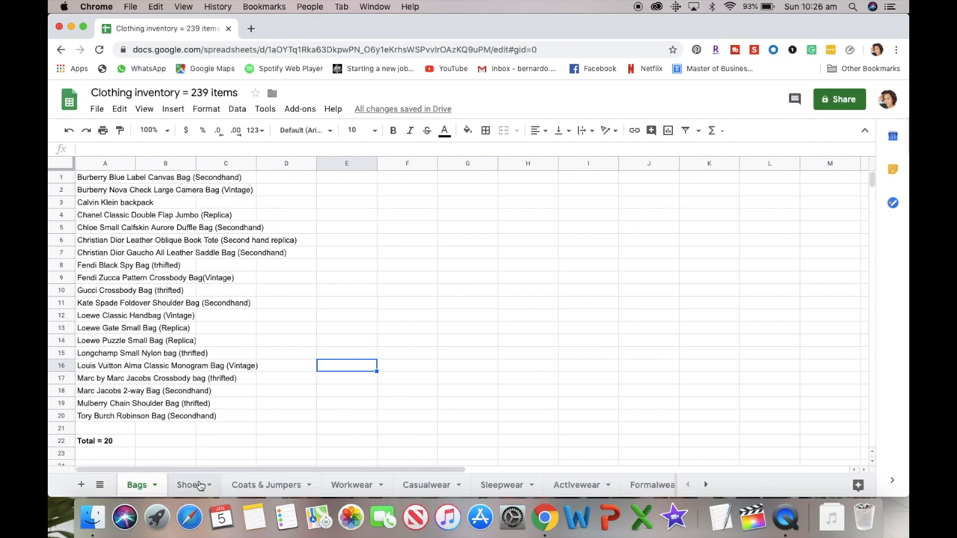
click(266, 485)
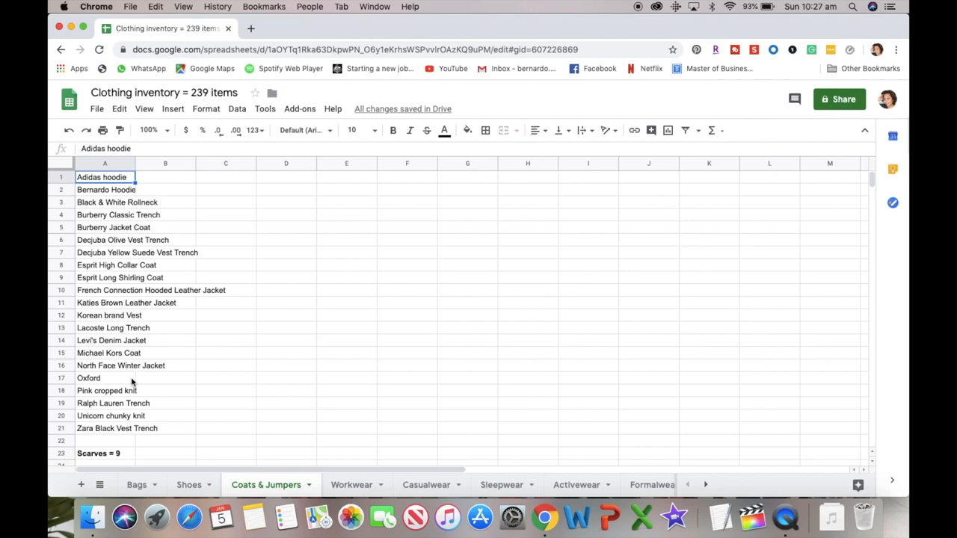
mouse_move(204, 248)
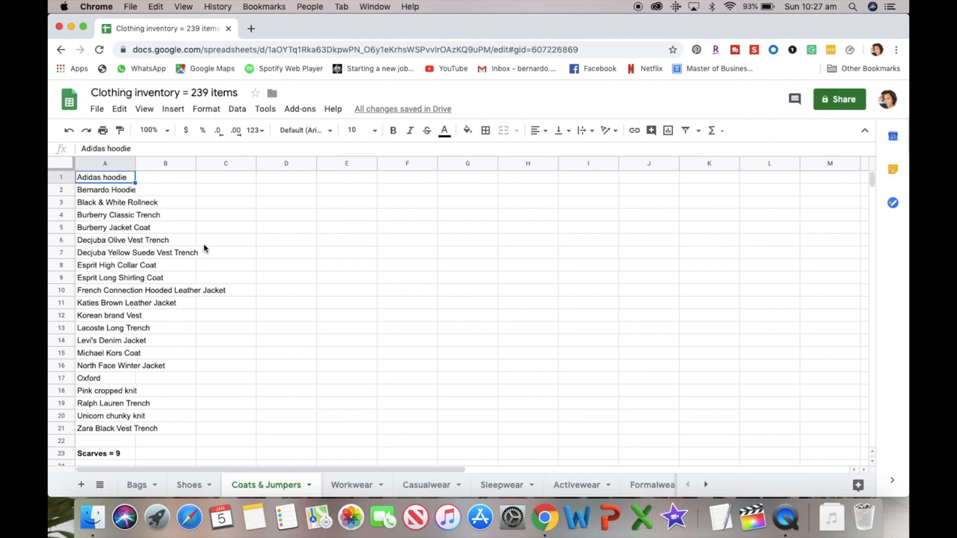
mouse_move(183, 234)
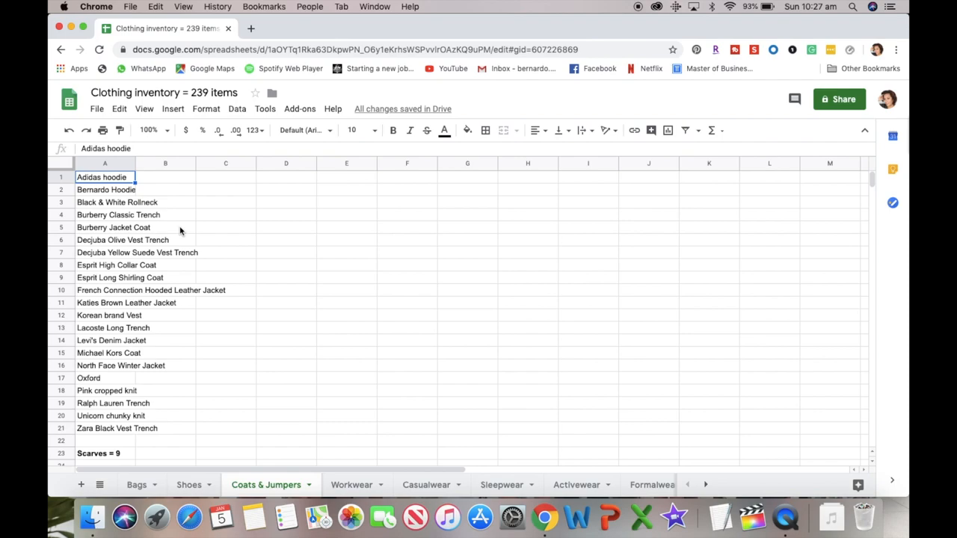
mouse_move(202, 231)
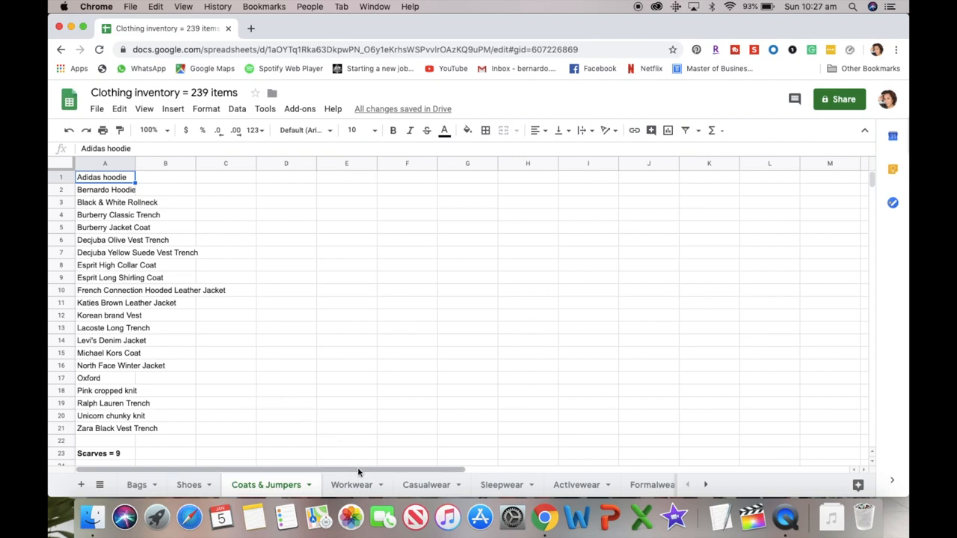
View the Workwear sheet from Atmosphere wrap shirt down to Total = 32
click(350, 485)
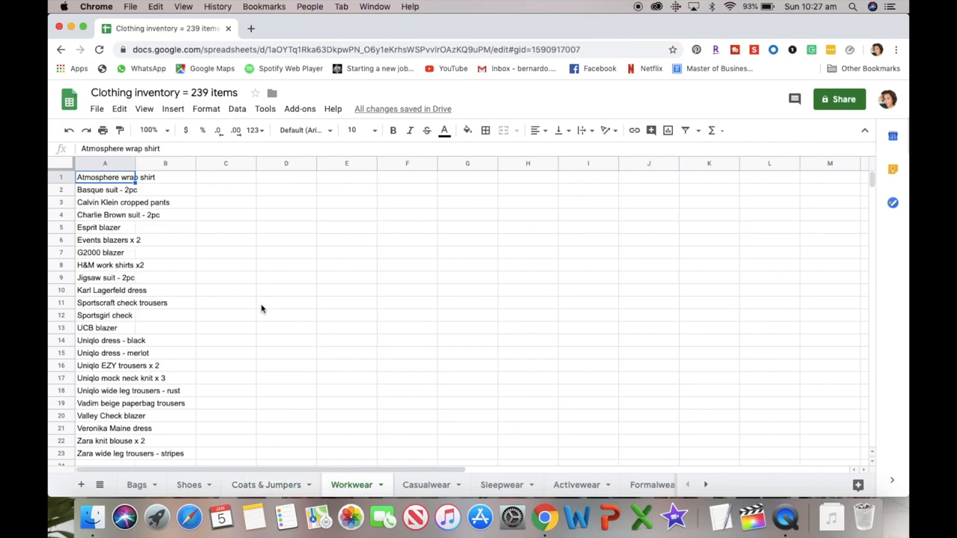
scroll(down, 3)
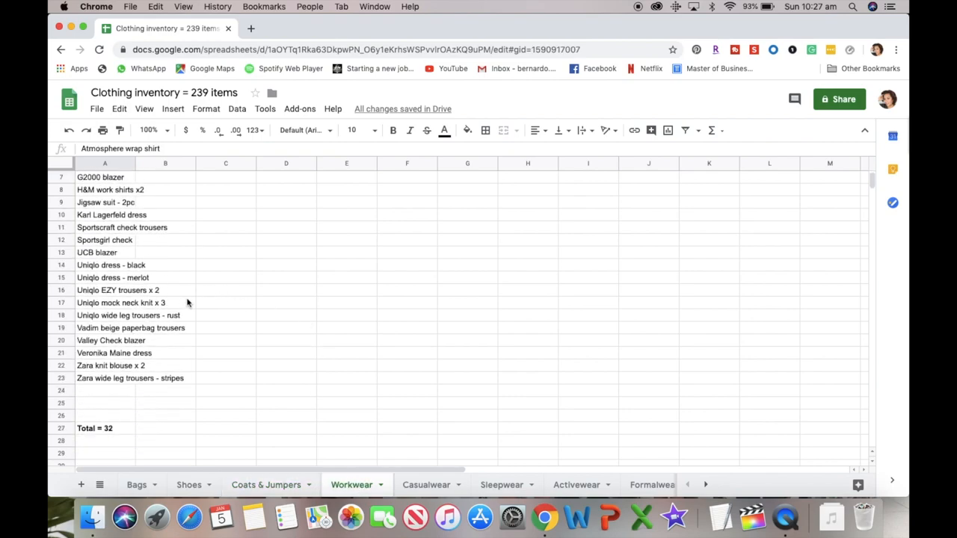
mouse_move(166, 315)
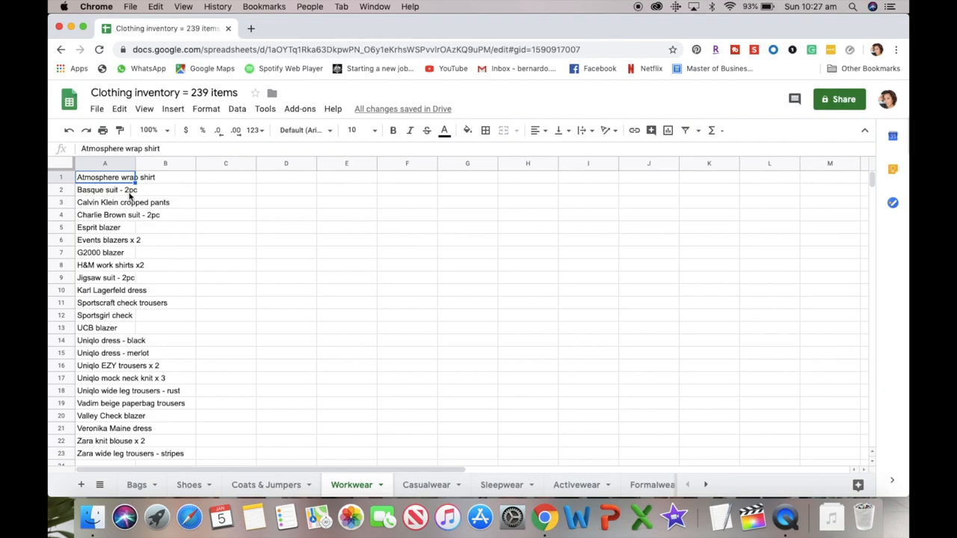
scroll(down, 3)
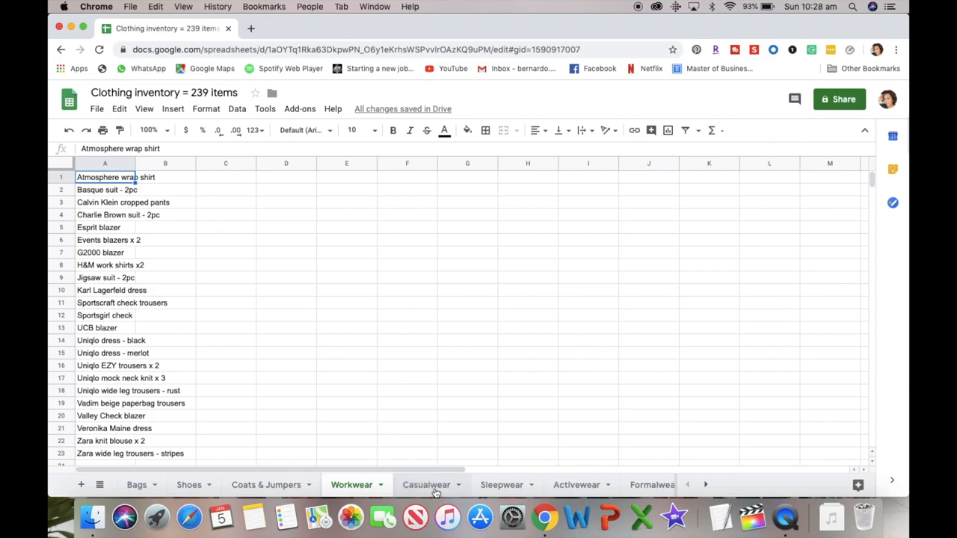
View every Casualwear category column, from Denim across to Shorts
click(425, 484)
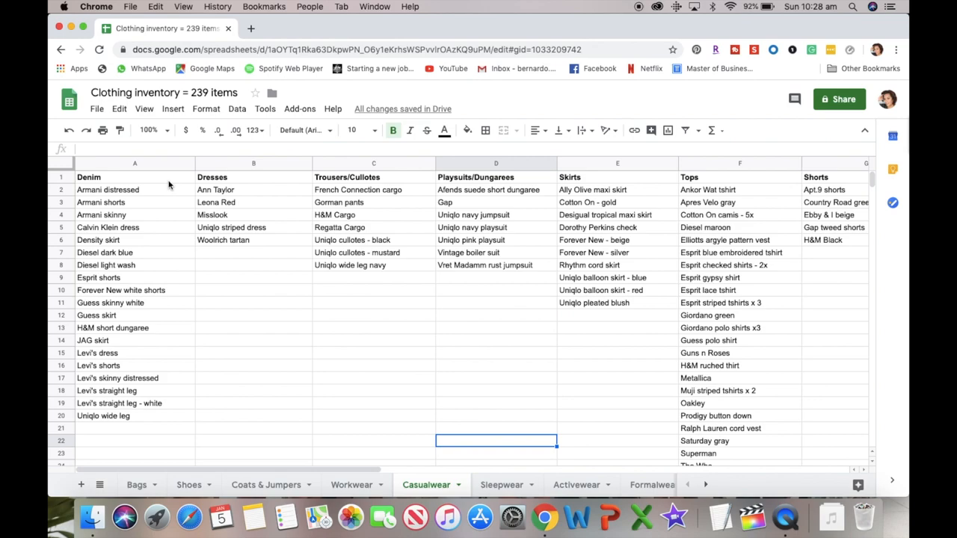
mouse_move(131, 371)
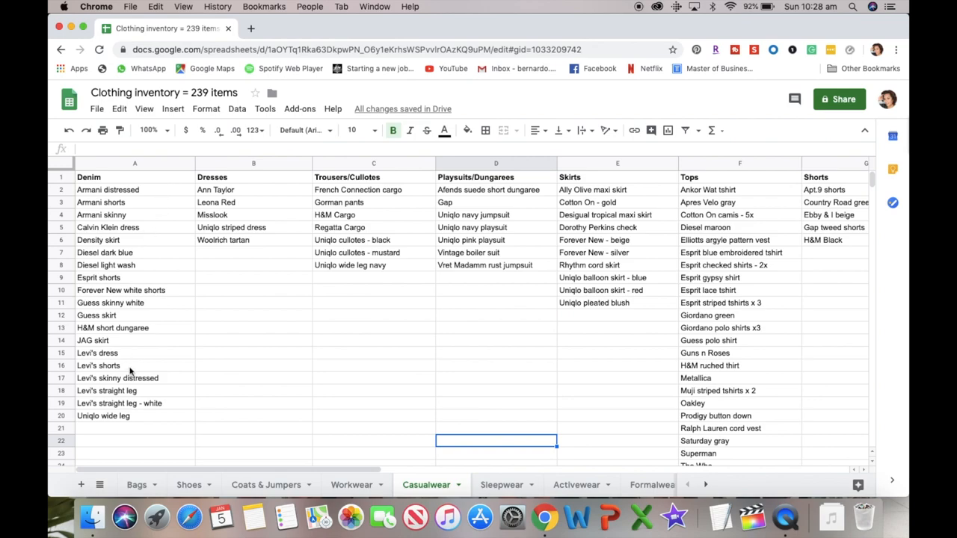
mouse_move(134, 328)
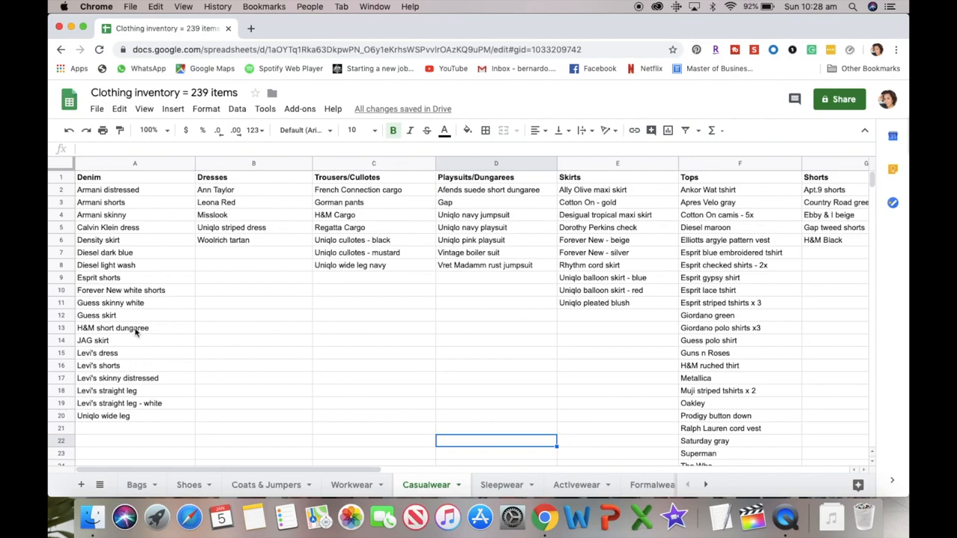
scroll(down, 3)
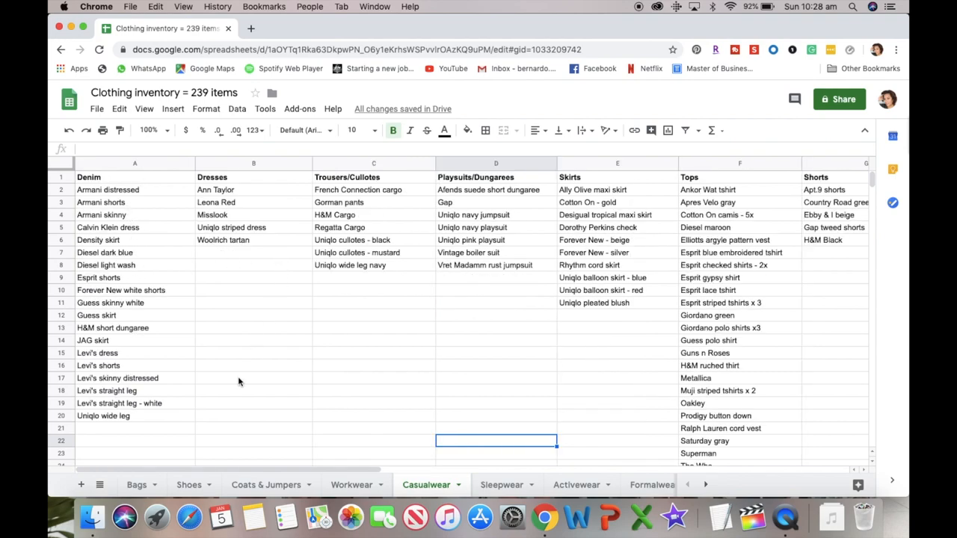
scroll(right, 3)
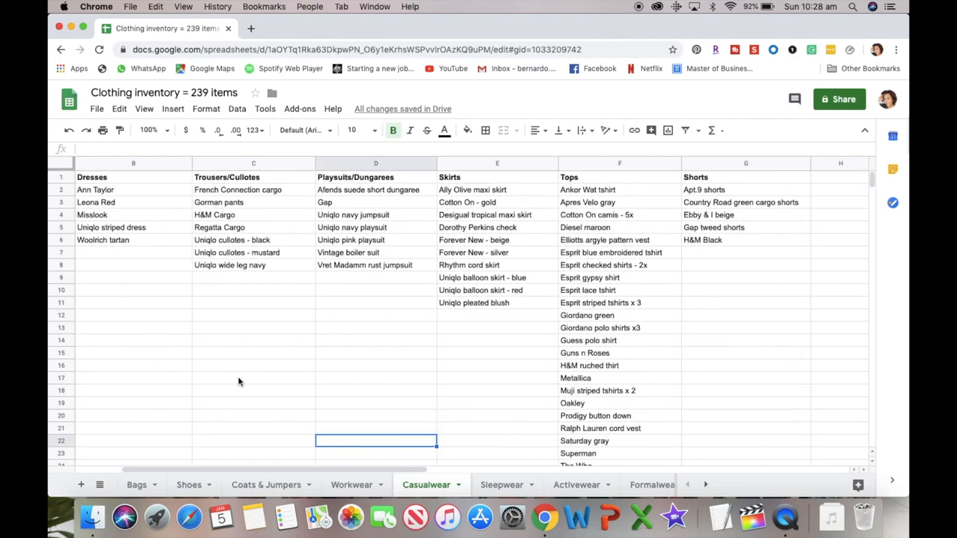
mouse_move(360, 390)
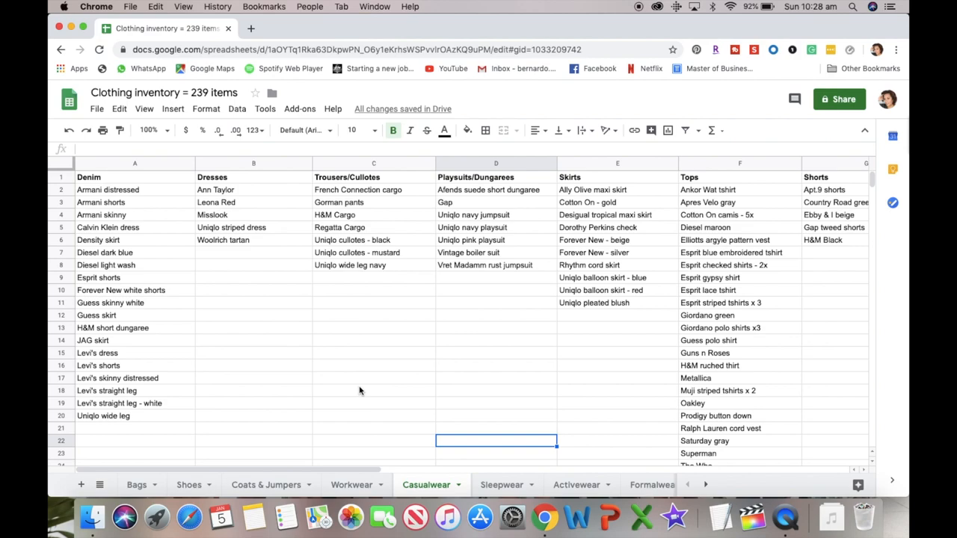
mouse_move(476, 265)
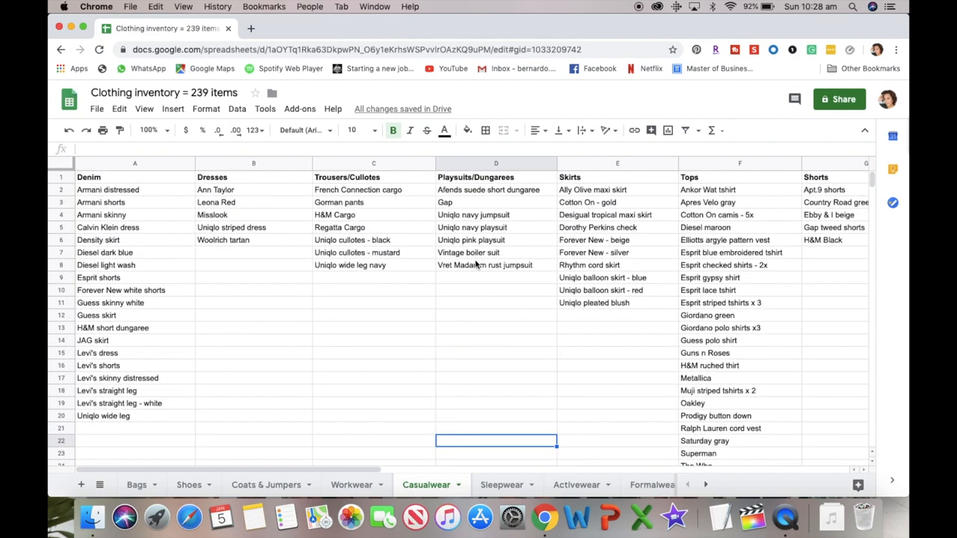
scroll(right, 3)
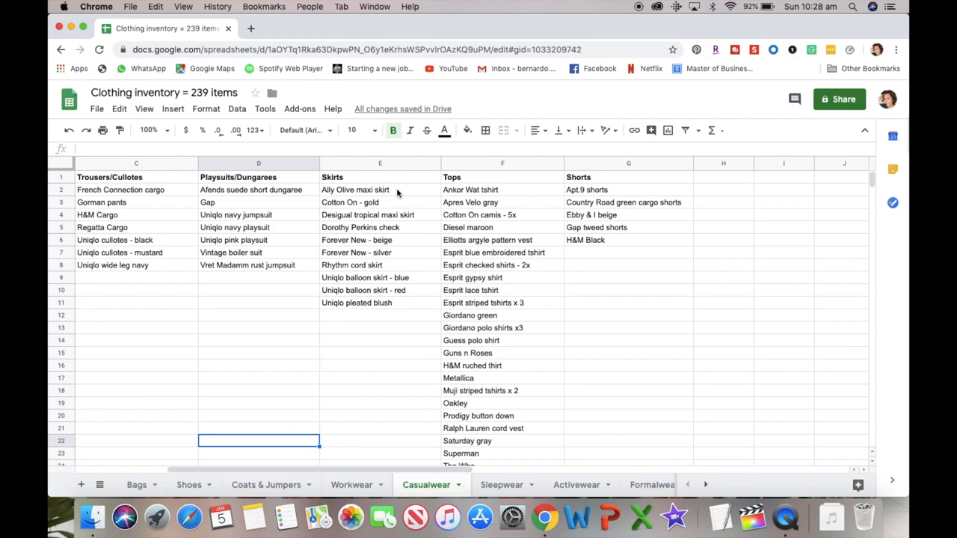
Check the Skirts entries and row-30 Casualwear totals, then view Sleepwear (Total = 12)
click(376, 189)
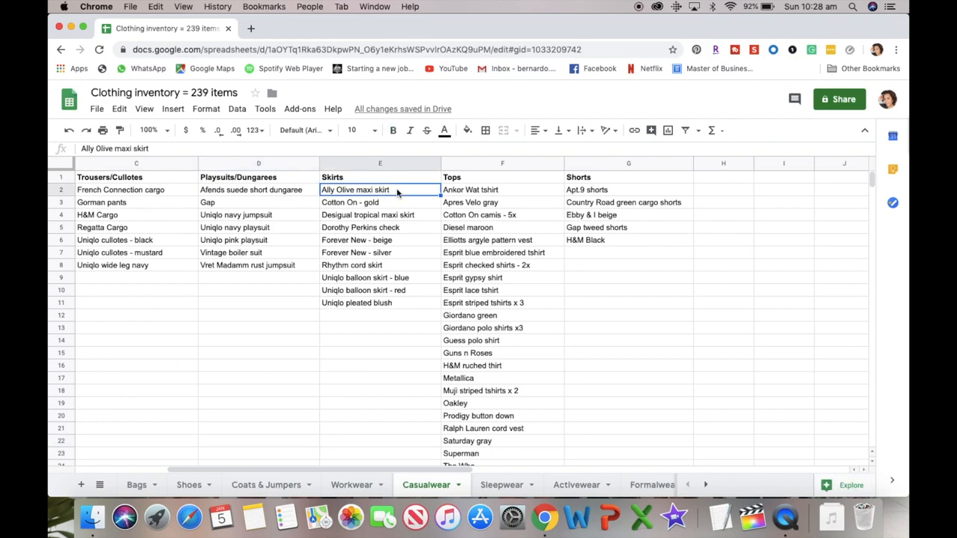
click(373, 265)
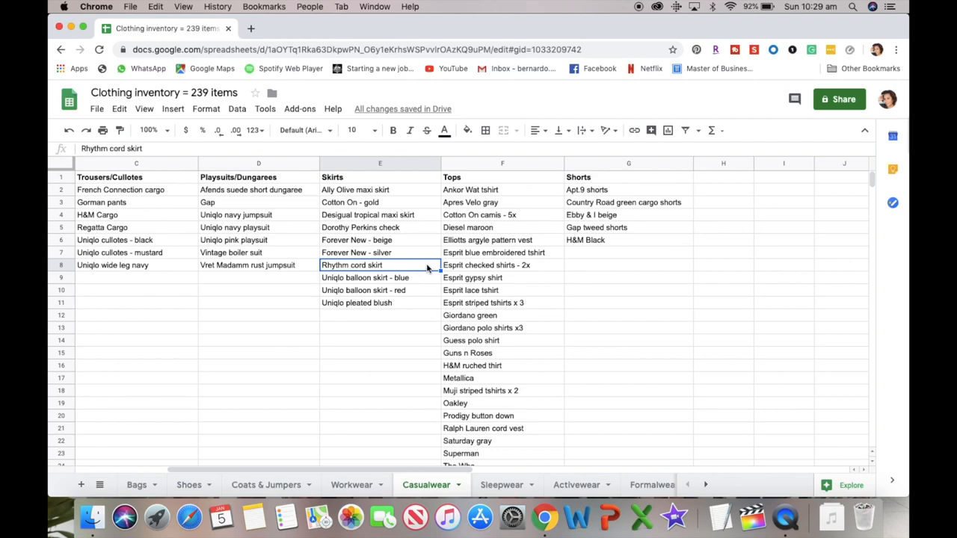
mouse_move(523, 356)
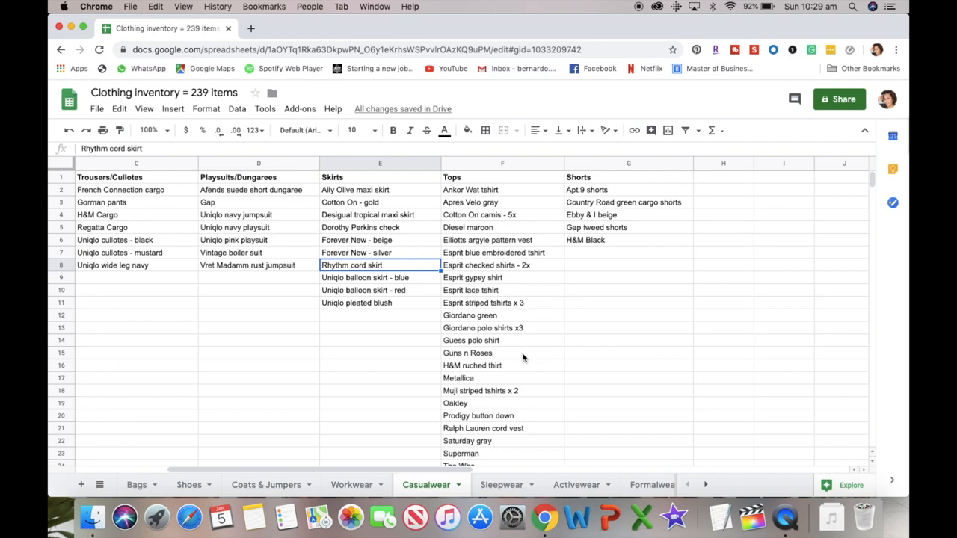
scroll(down, 3)
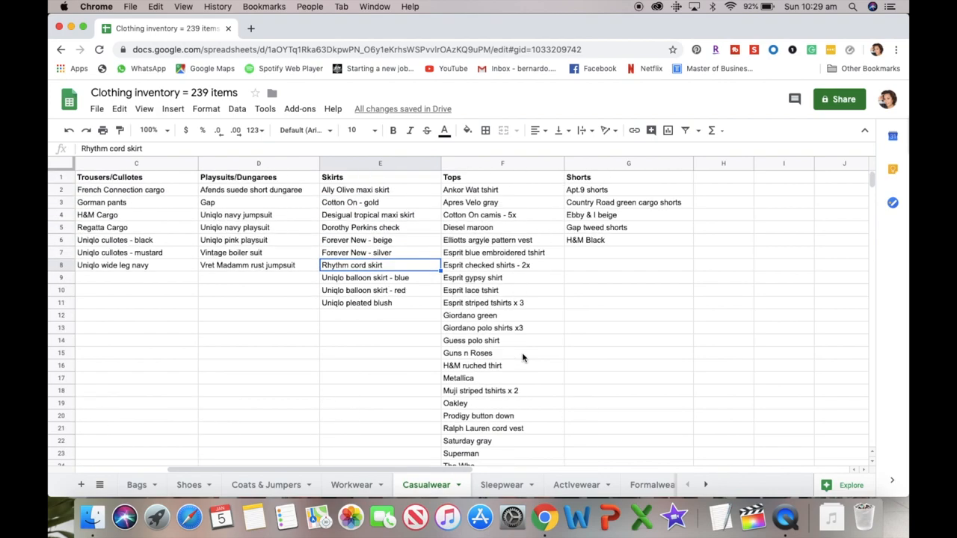
scroll(down, 3)
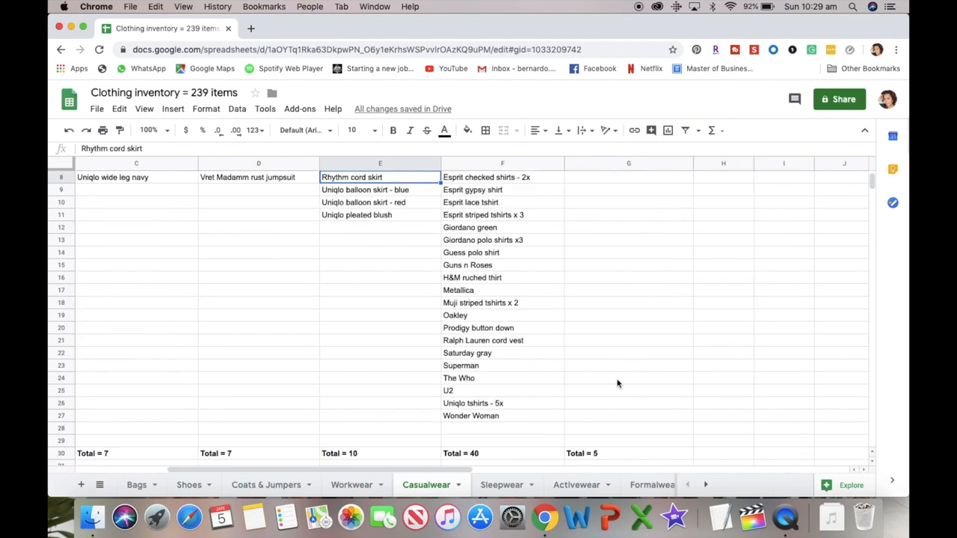
scroll(left, 3)
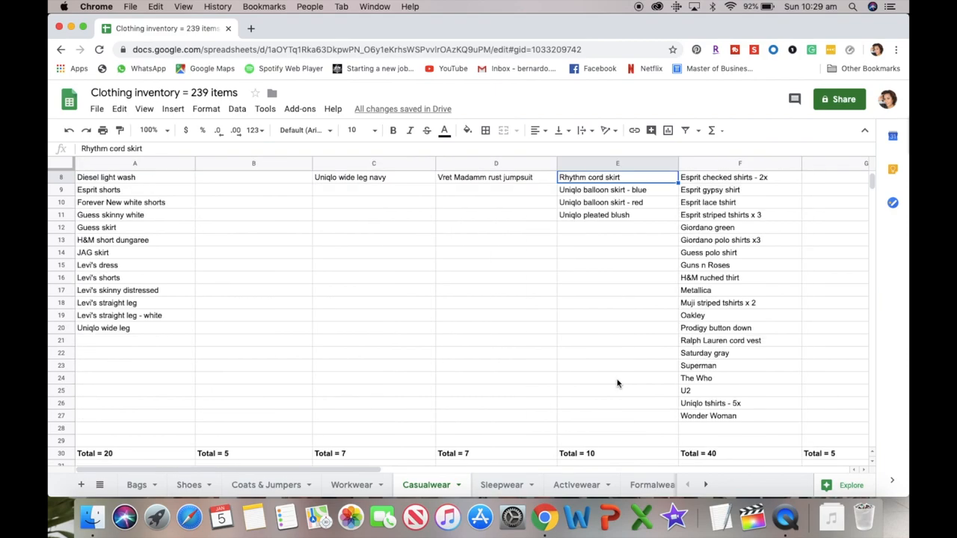
mouse_move(603, 453)
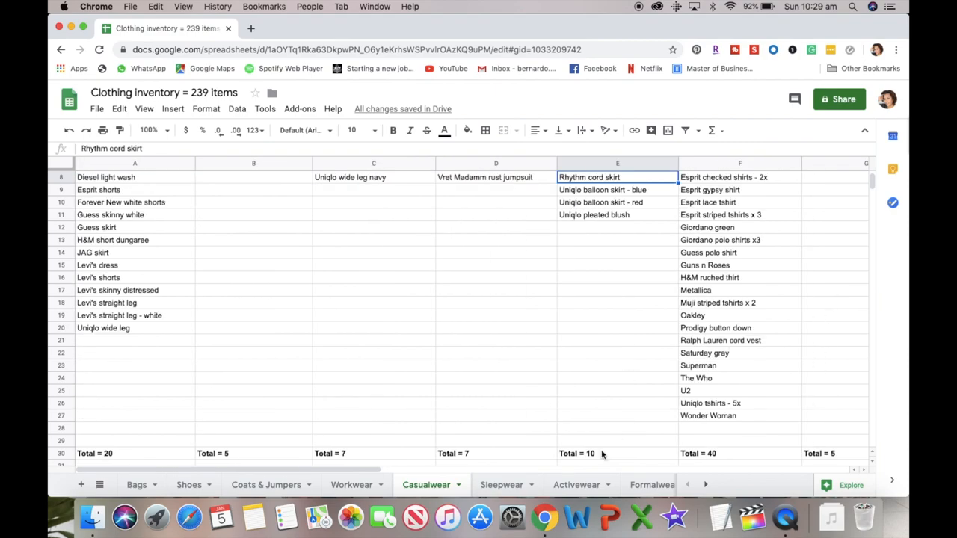
click(500, 484)
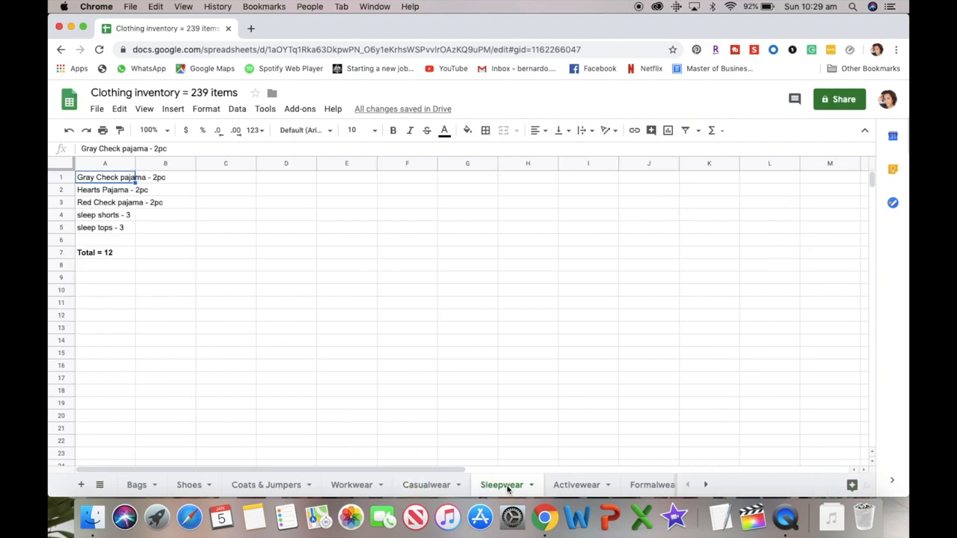
mouse_move(219, 369)
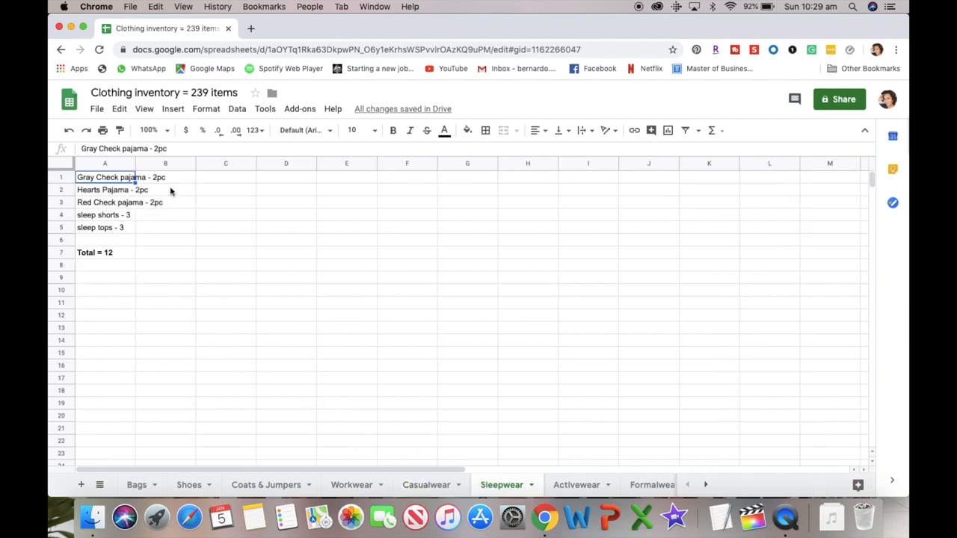
mouse_move(174, 183)
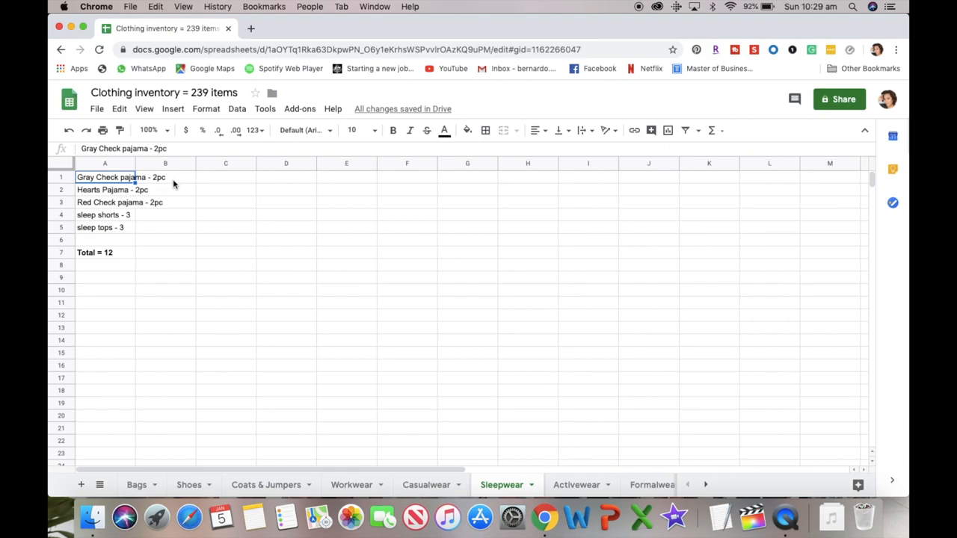
mouse_move(173, 198)
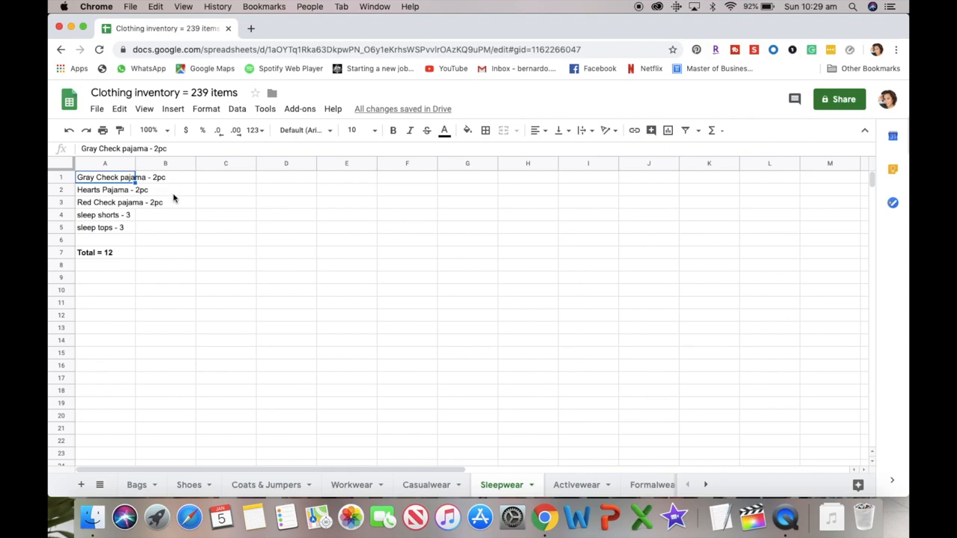
mouse_move(179, 211)
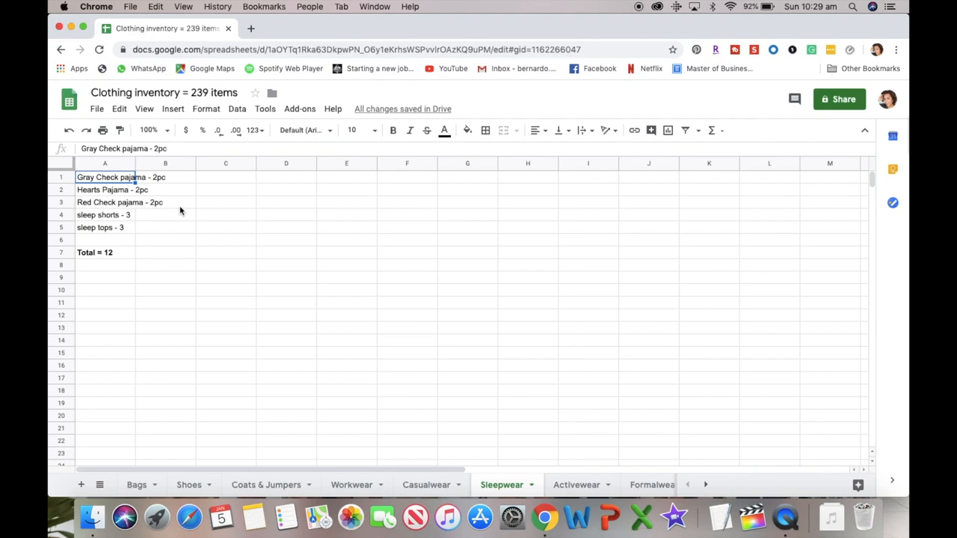
mouse_move(148, 221)
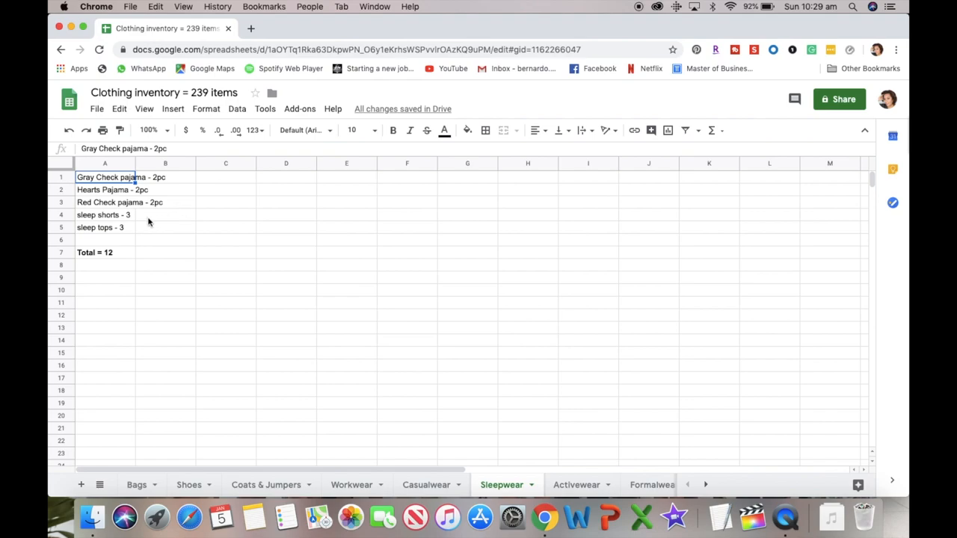
mouse_move(138, 234)
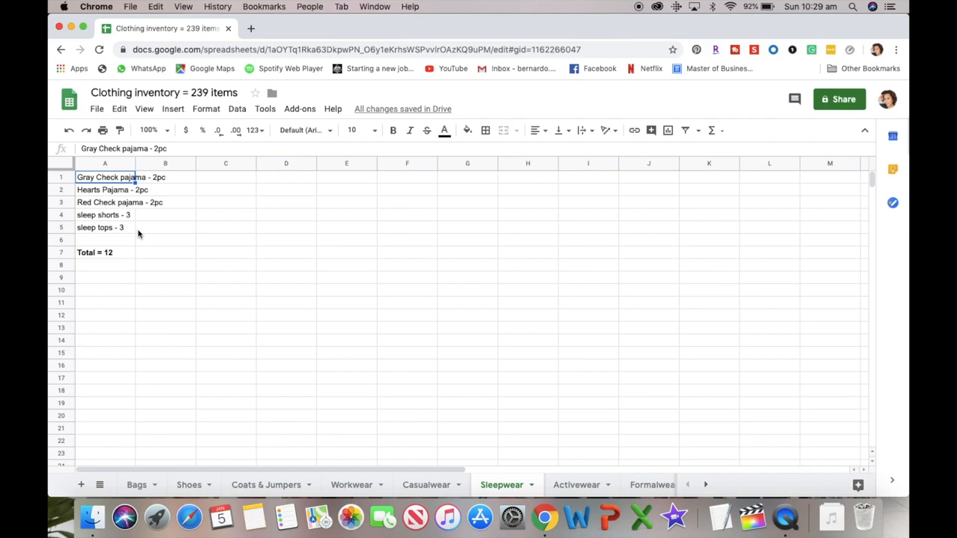
View Activewear (Total = 21), then the five-item Formalwear sheet
click(575, 484)
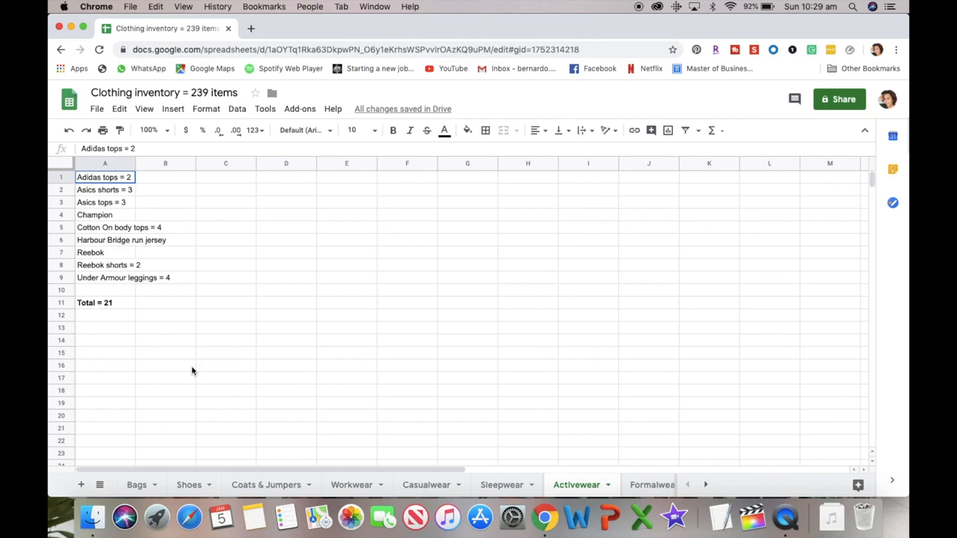
mouse_move(111, 314)
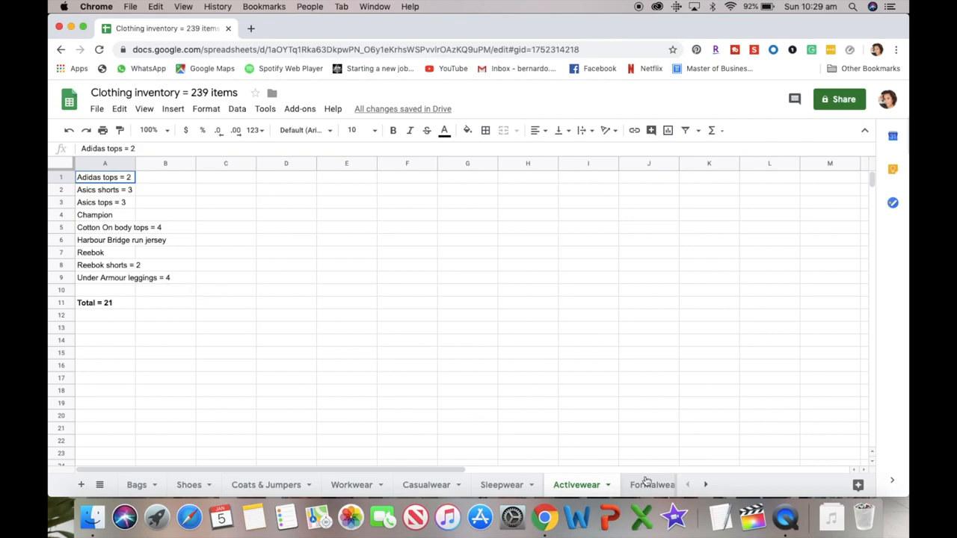
click(647, 484)
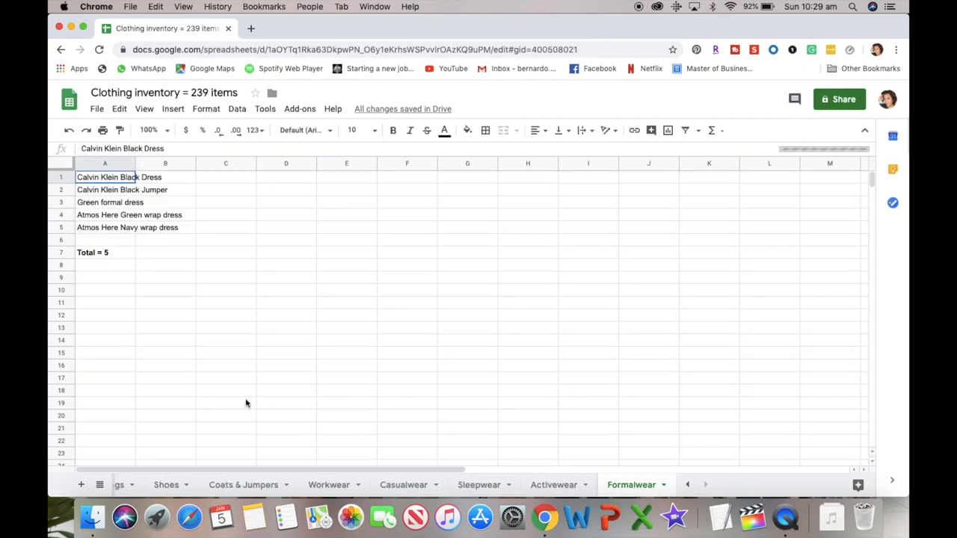
mouse_move(178, 336)
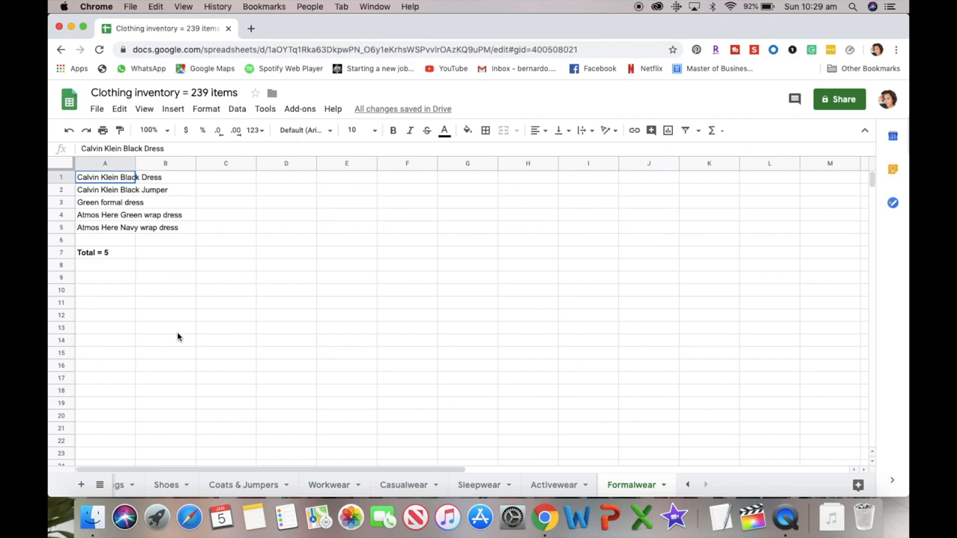
mouse_move(221, 252)
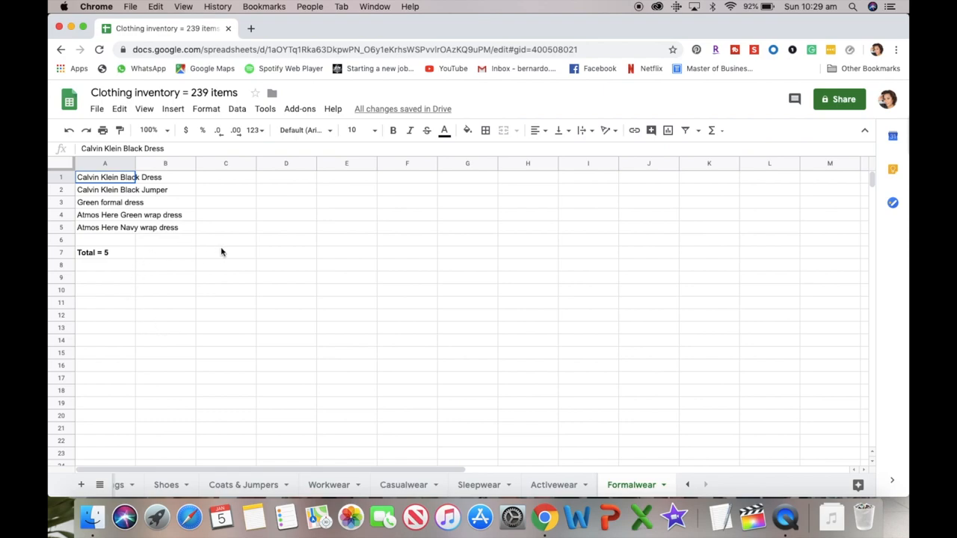
mouse_move(445, 324)
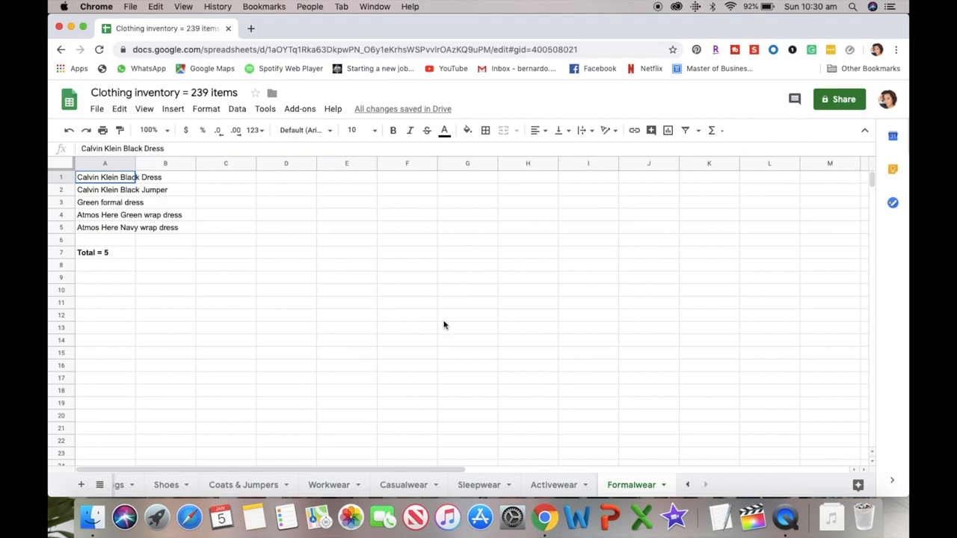
mouse_move(198, 348)
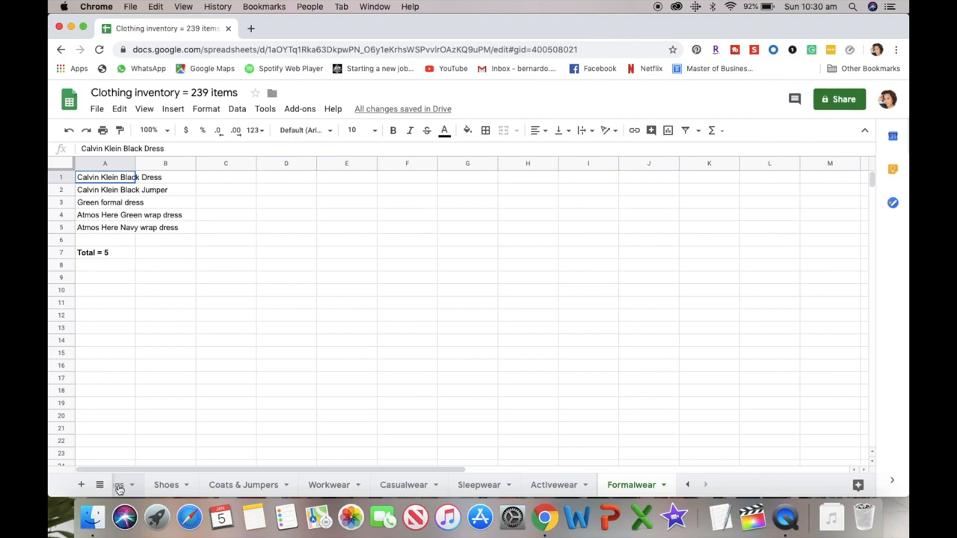
Return to the first sheet, Bags, with its twenty bags totalling 20
click(120, 484)
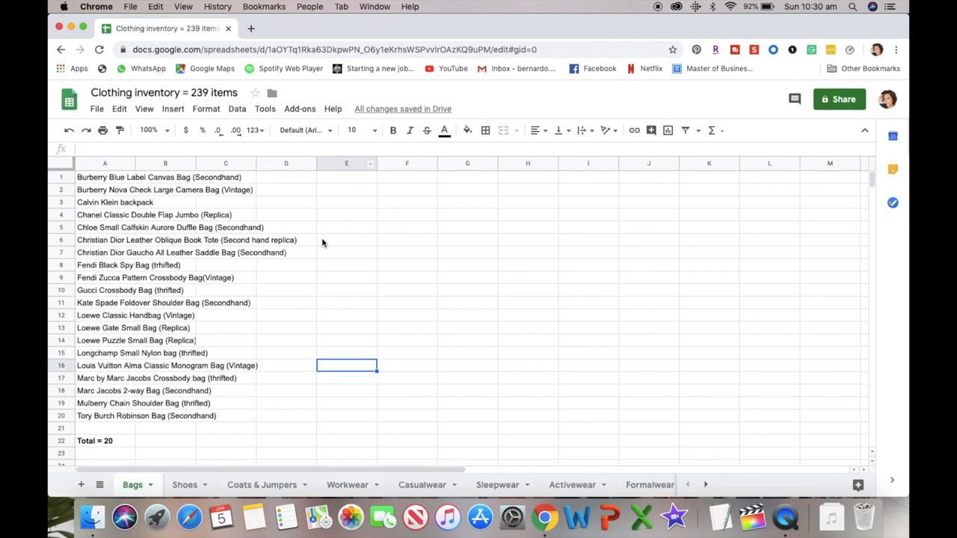
mouse_move(228, 255)
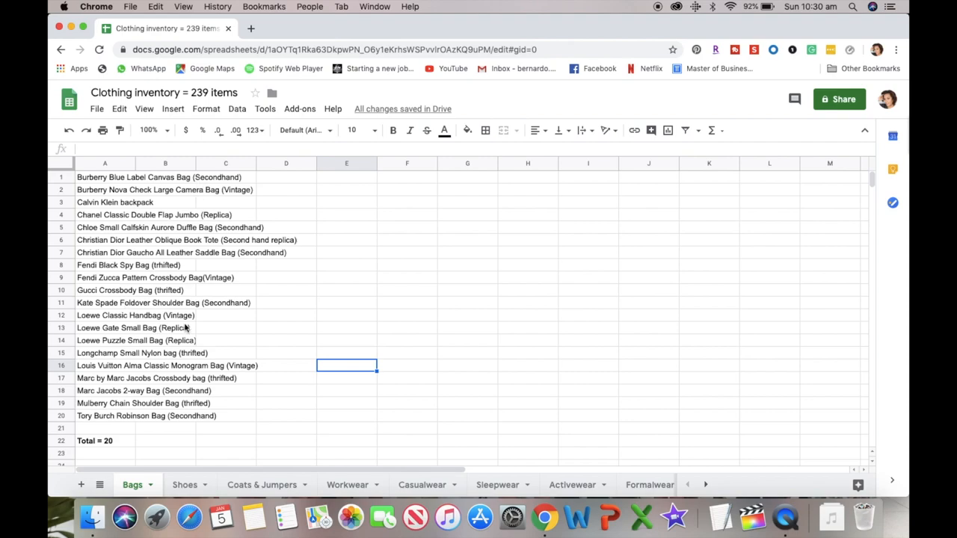
mouse_move(234, 219)
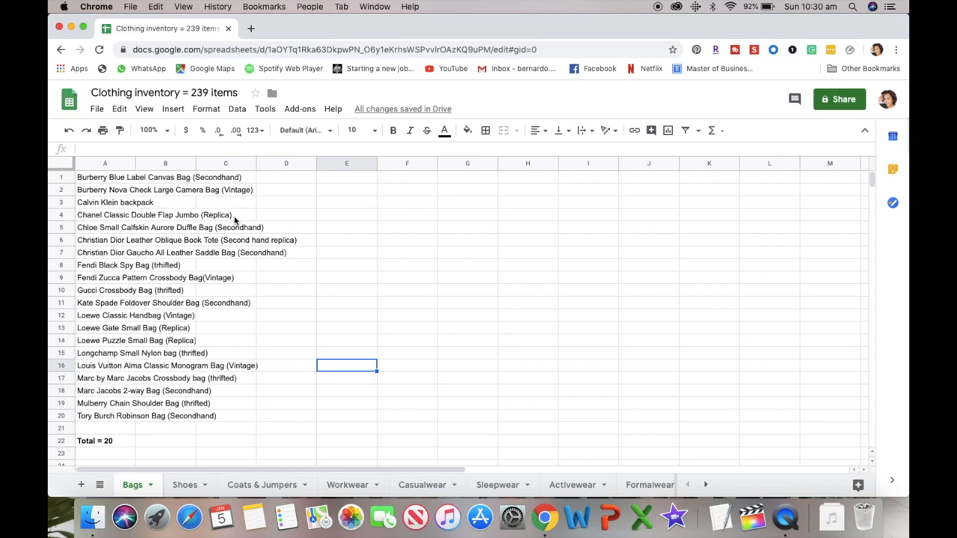
mouse_move(242, 266)
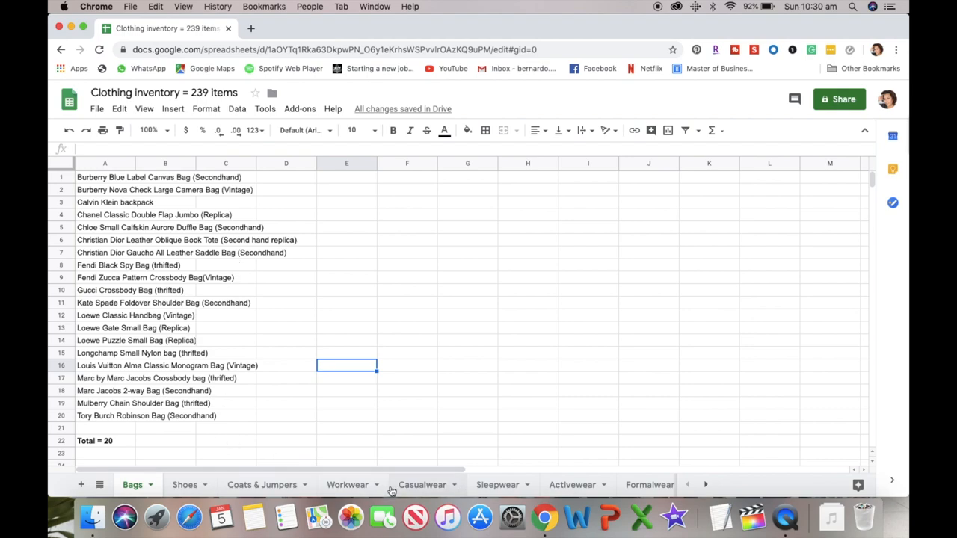
click(184, 484)
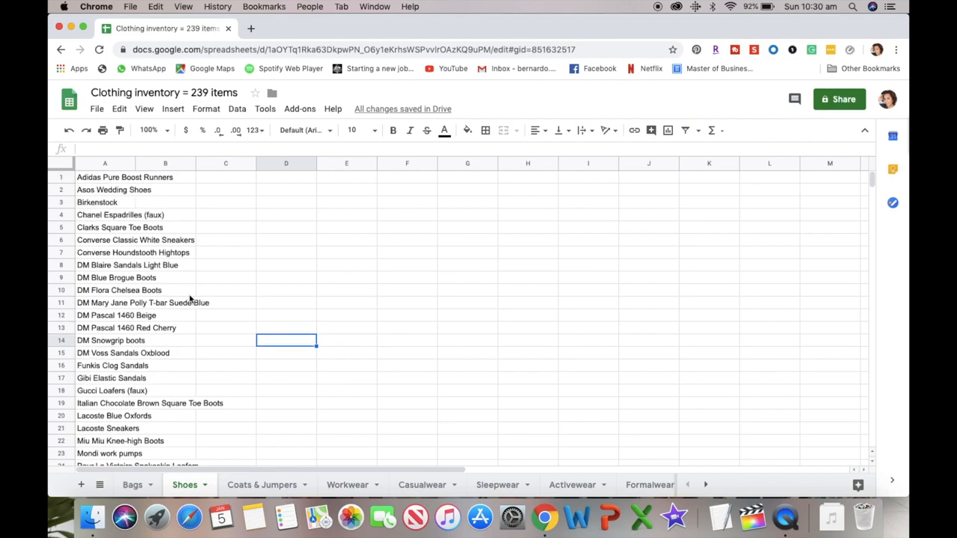
mouse_move(132, 484)
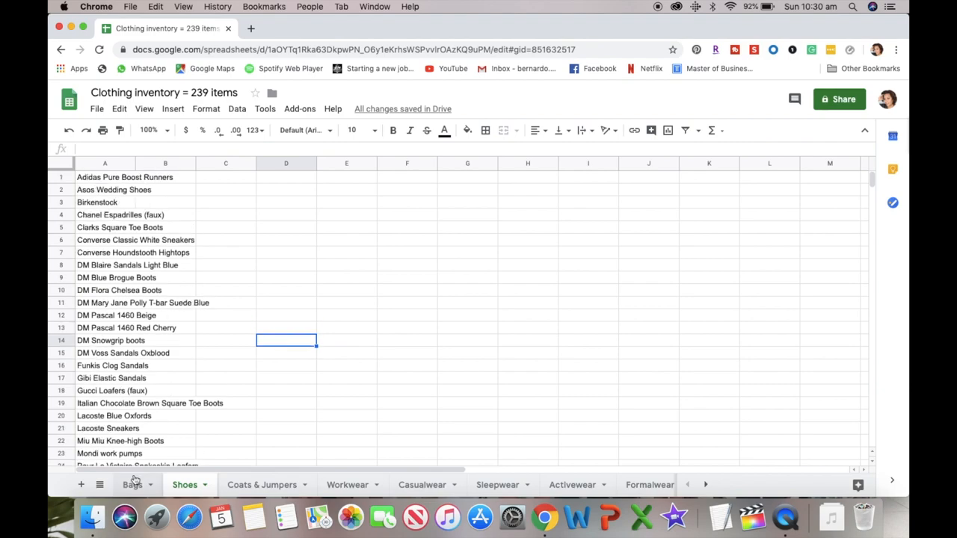
click(129, 484)
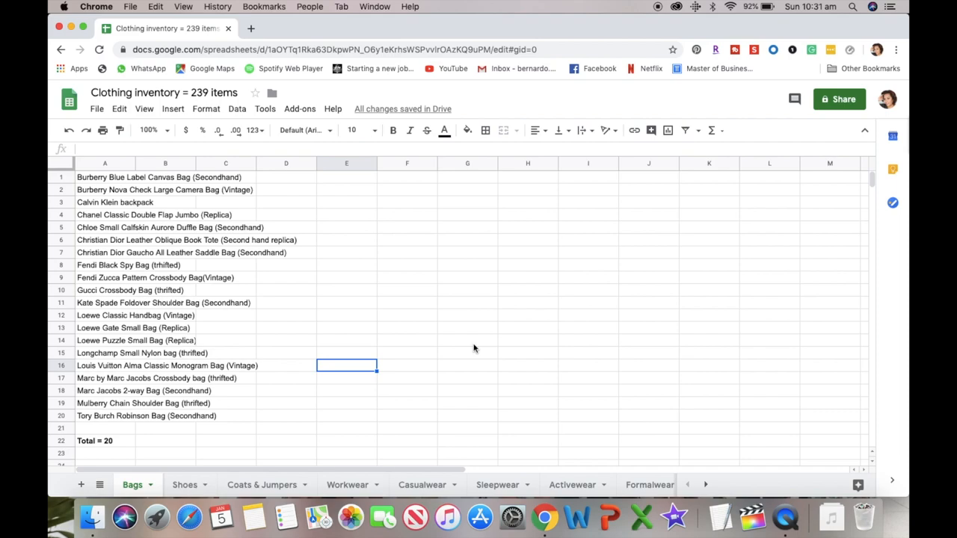
mouse_move(267, 492)
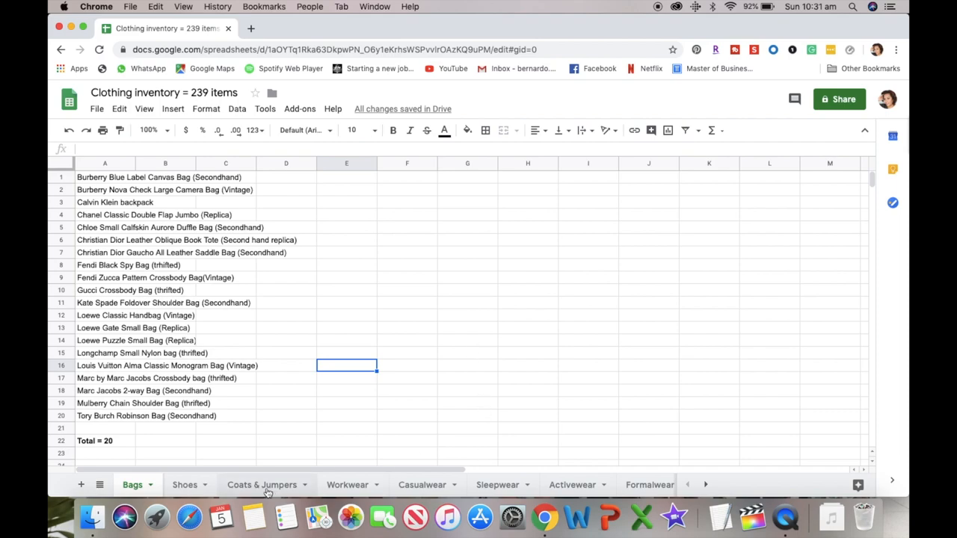
mouse_move(420, 490)
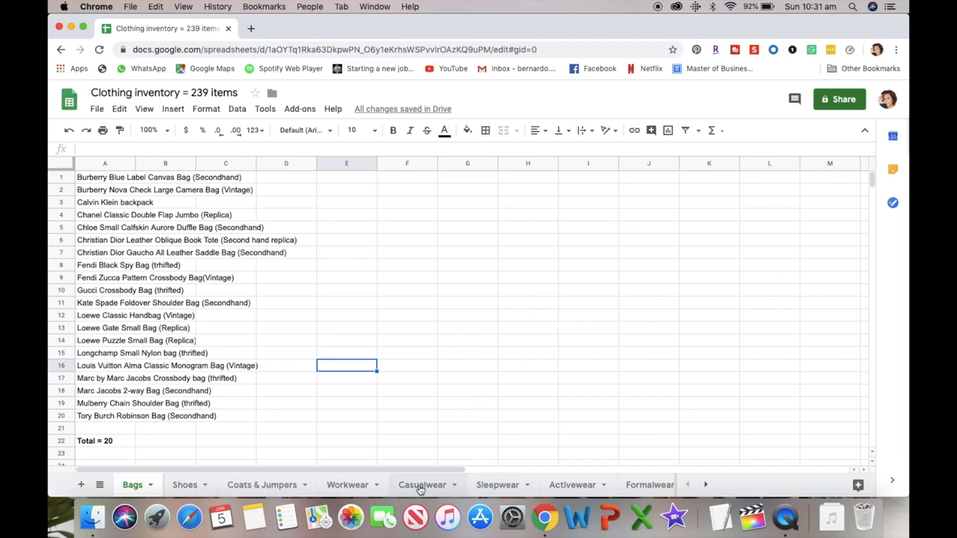
Return to the Casualwear sheet with its Denim through Shorts category columns
click(421, 485)
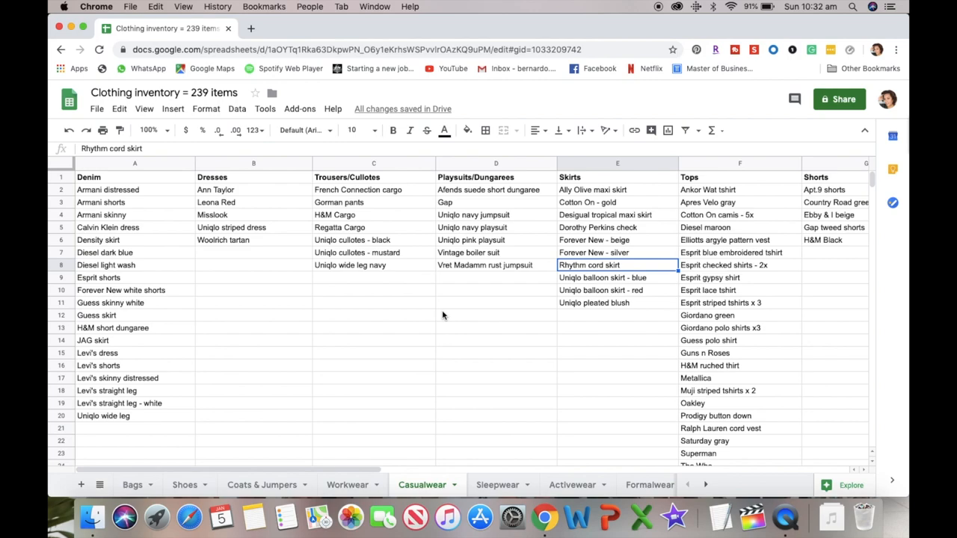
mouse_move(449, 331)
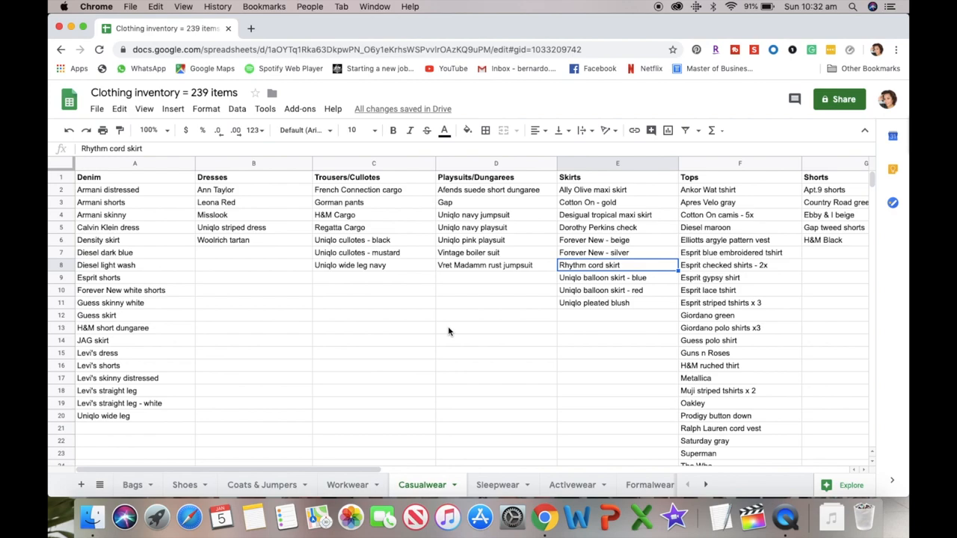
mouse_move(489, 312)
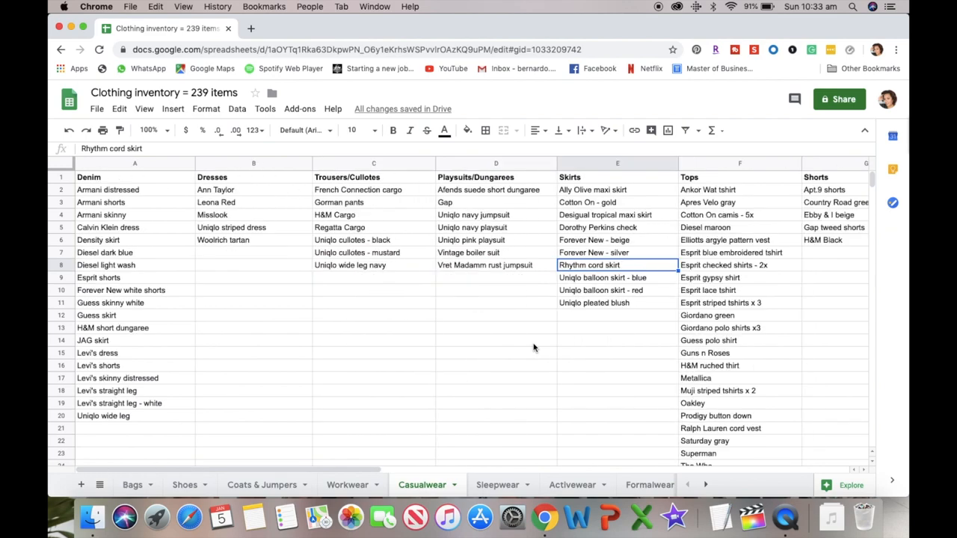
mouse_move(132, 485)
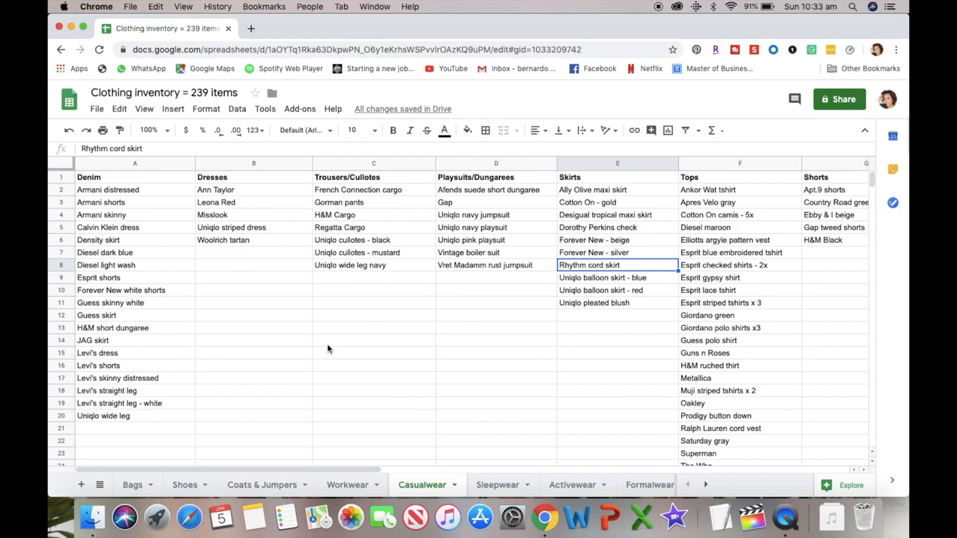
mouse_move(369, 389)
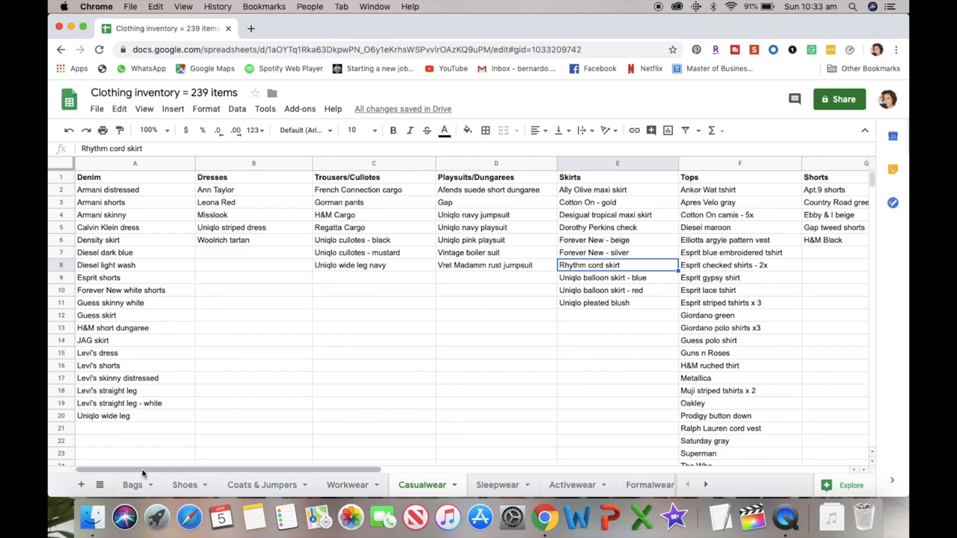
mouse_move(148, 467)
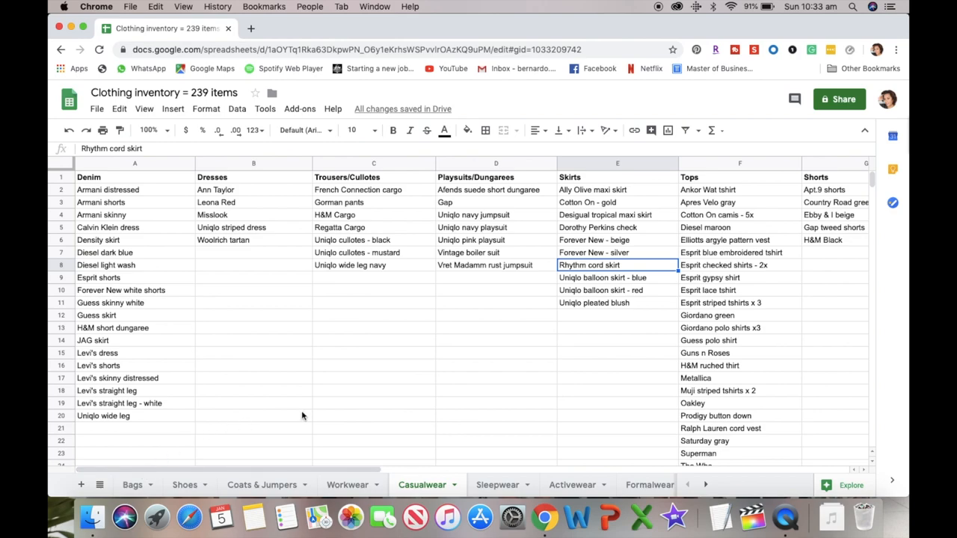
mouse_move(411, 392)
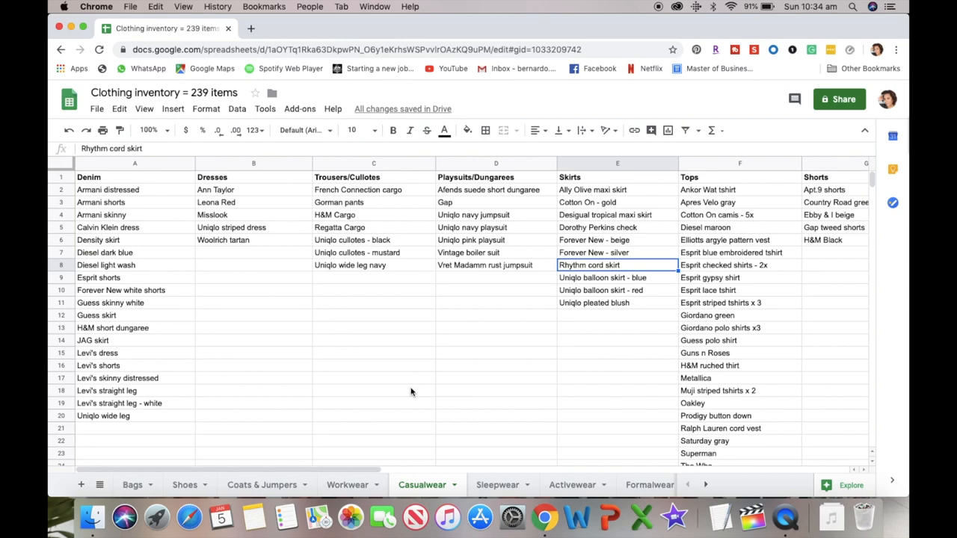
mouse_move(350, 427)
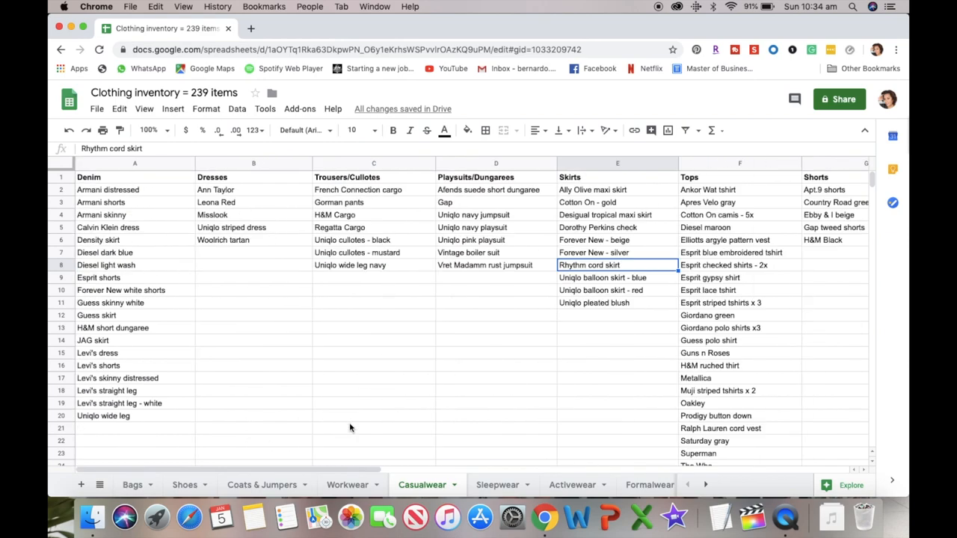
mouse_move(437, 391)
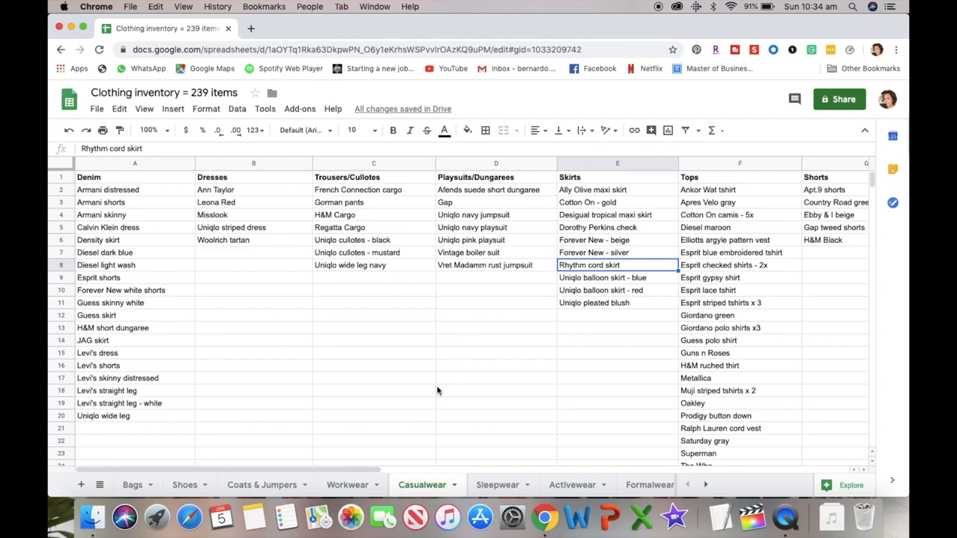
mouse_move(651, 8)
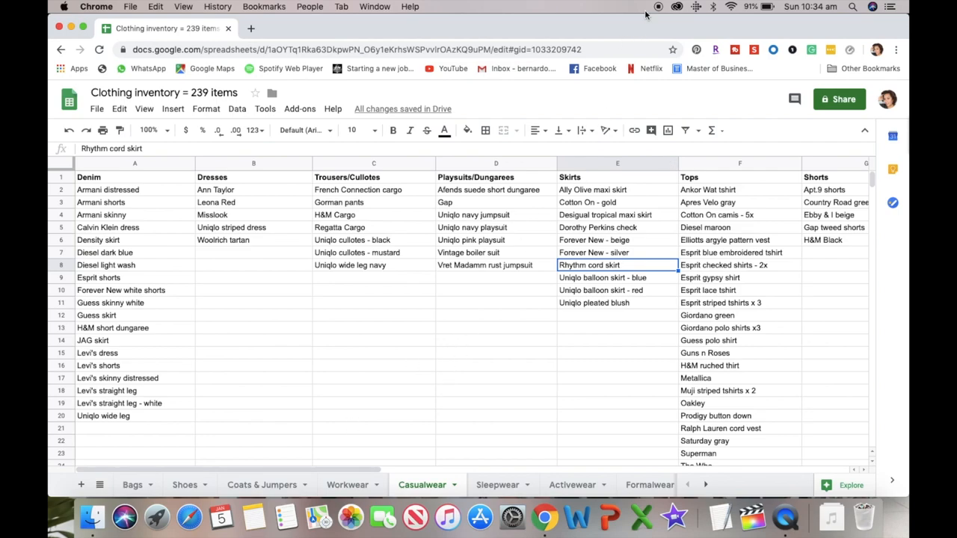